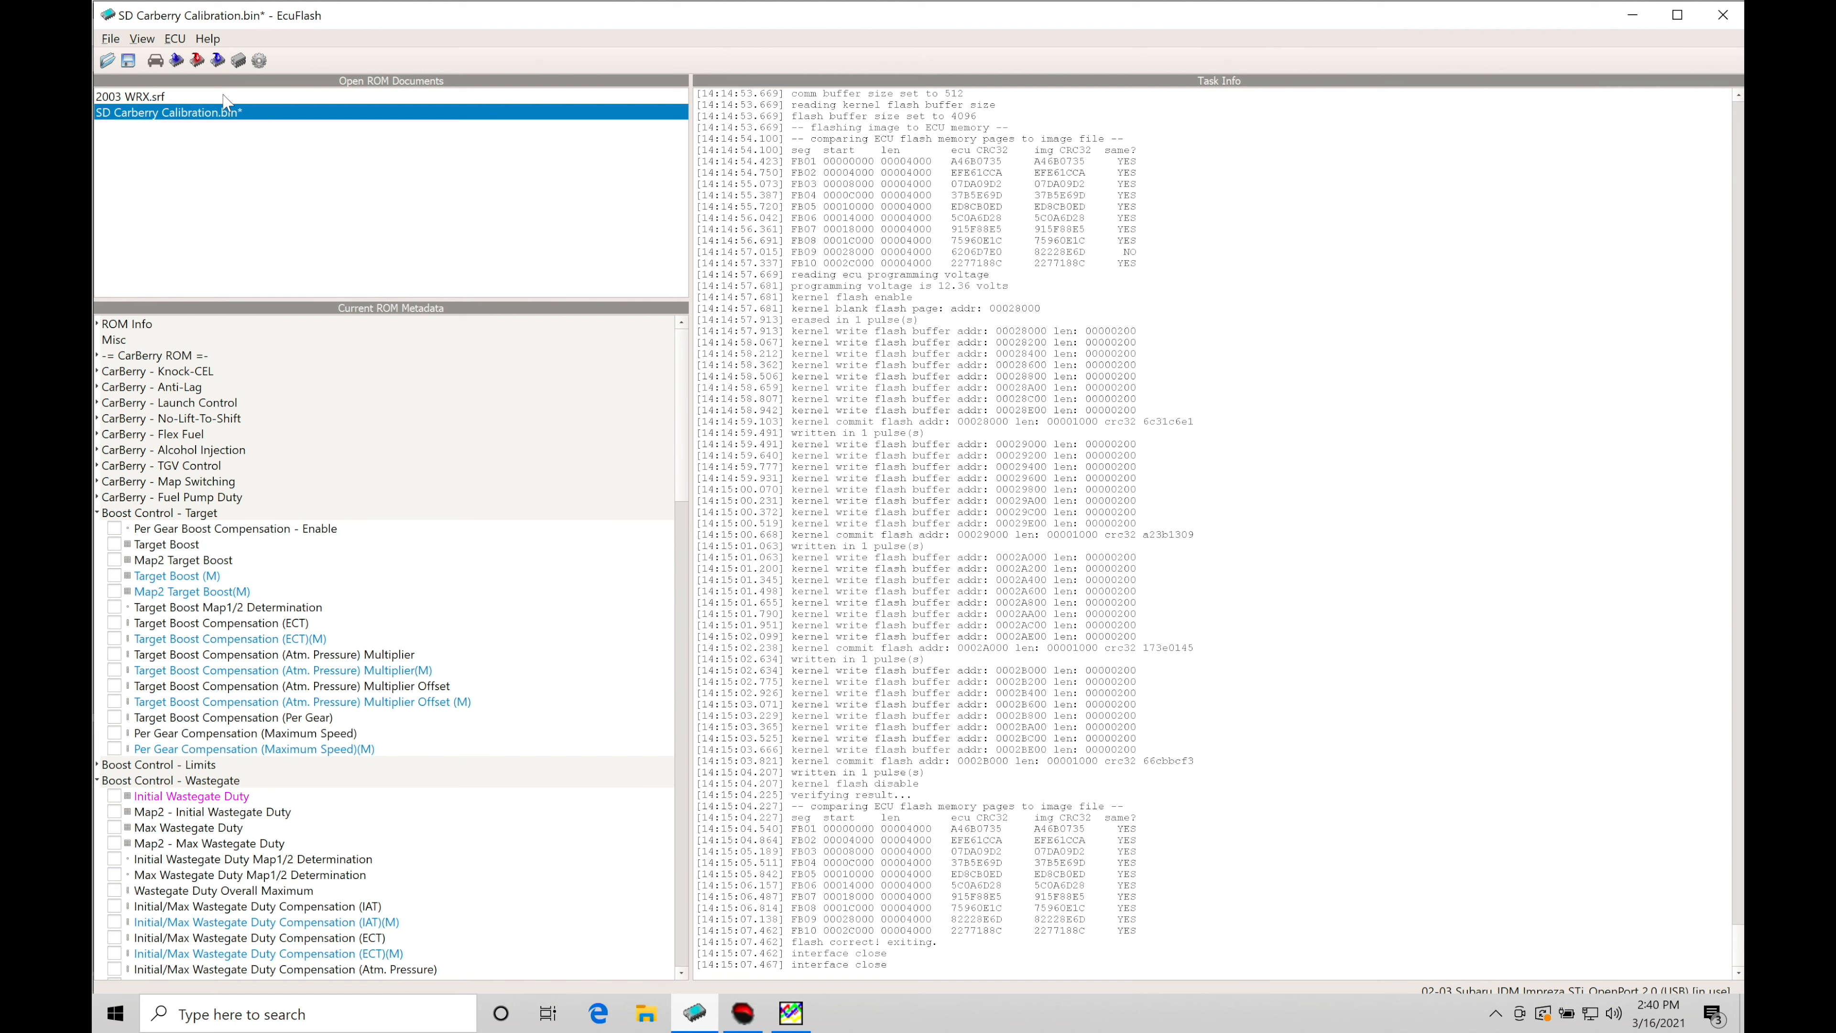
Select 2003 WRX.srf over SD Carberry Calibration.bin and scroll its metadata list.
{"action": "left_click", "coordinate": [132, 95]}
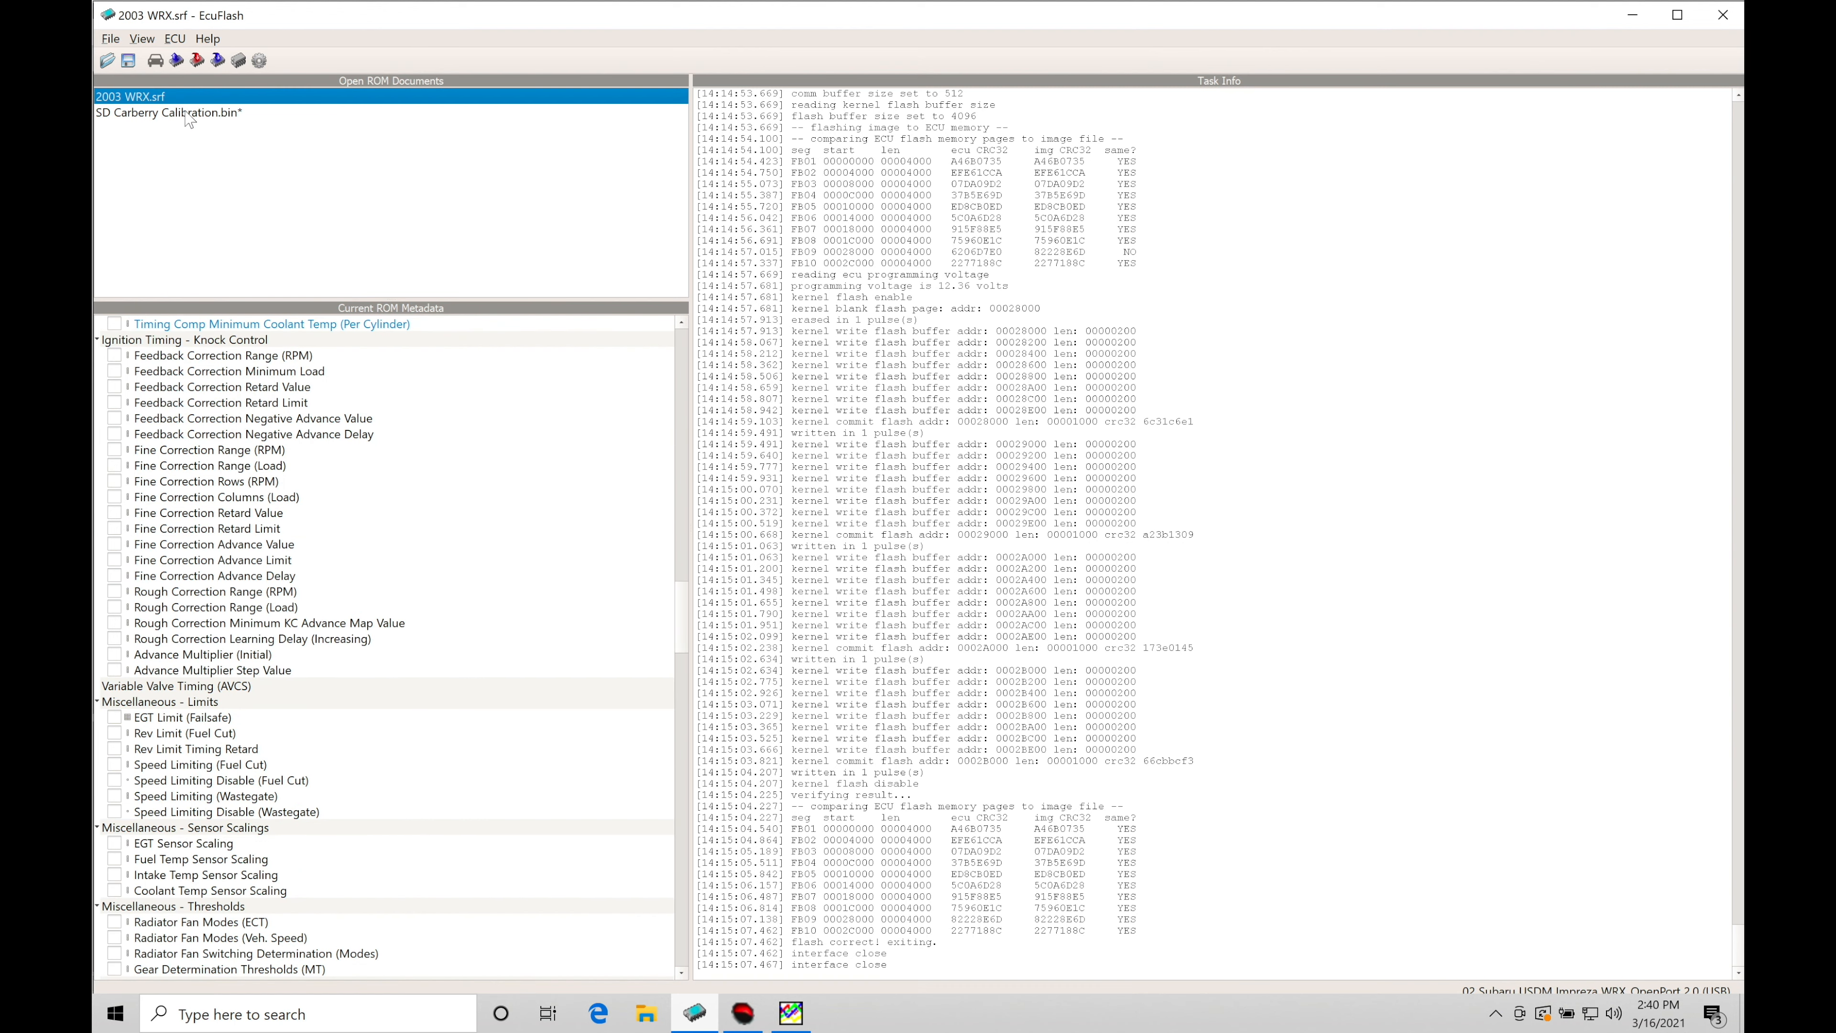
{"action": "mouse_move", "coordinate": [265, 142]}
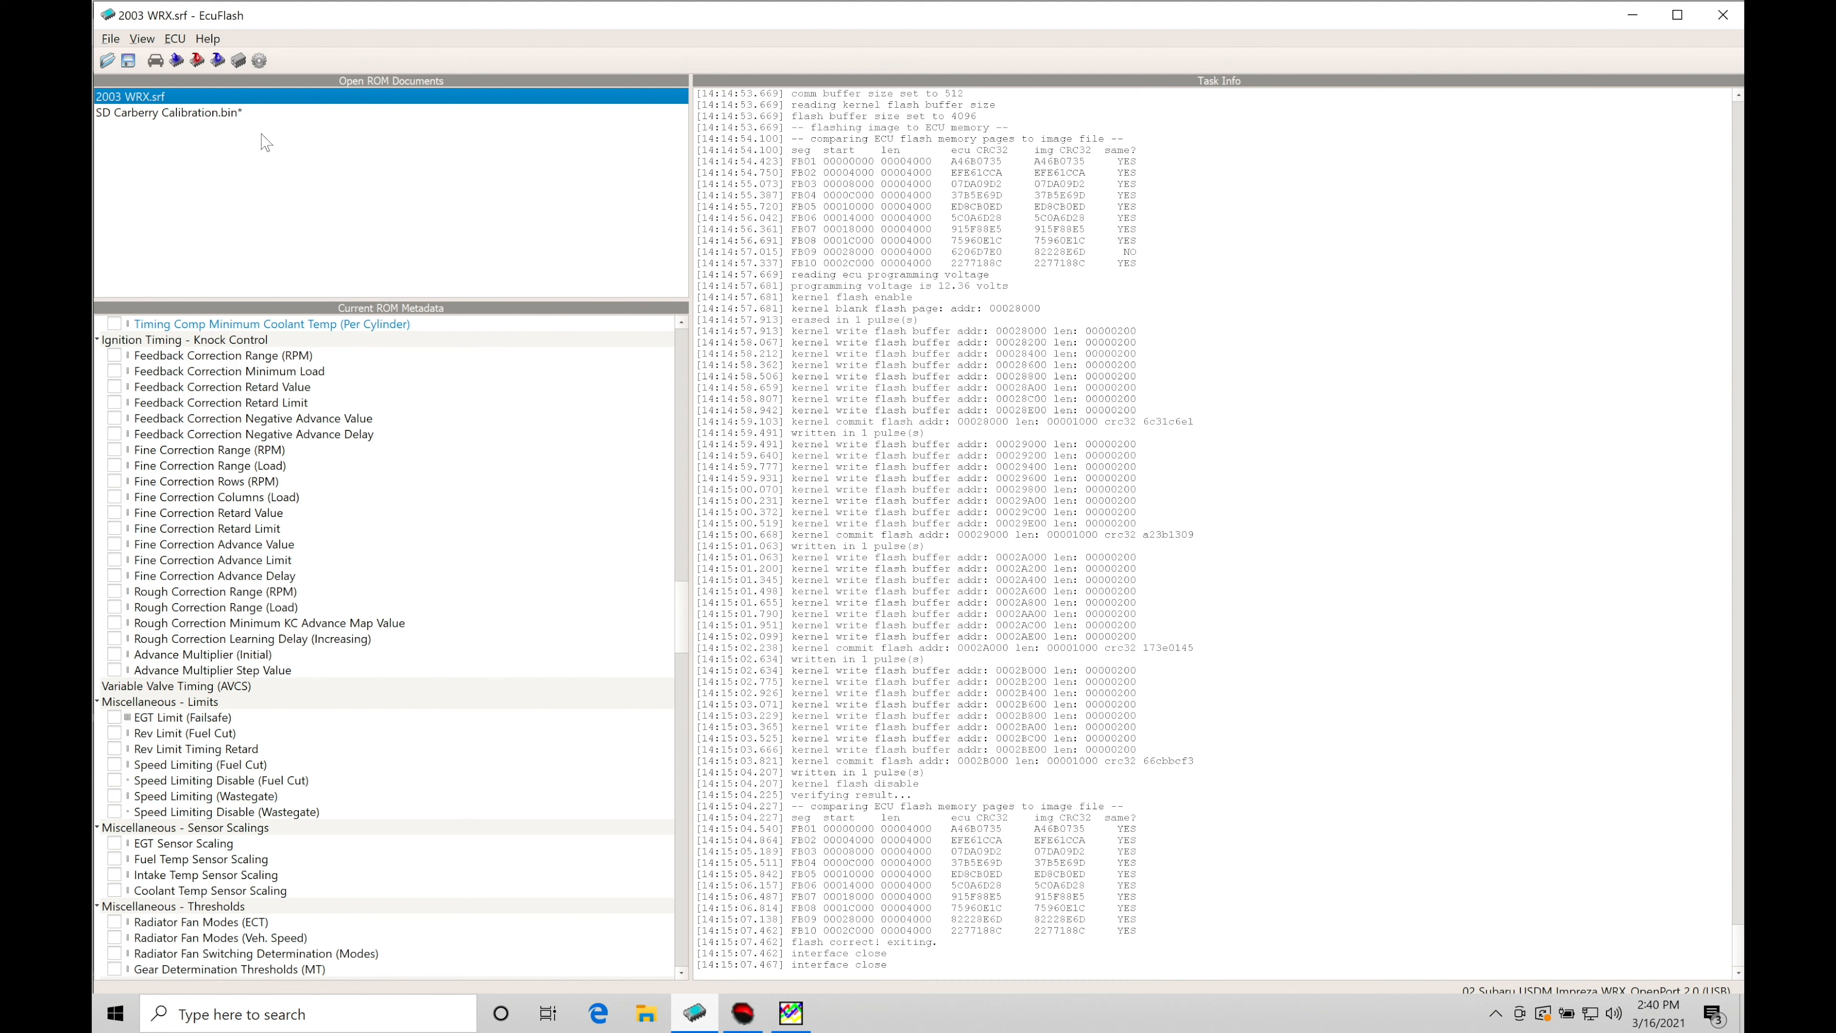
{"action": "left_click", "coordinate": [170, 112]}
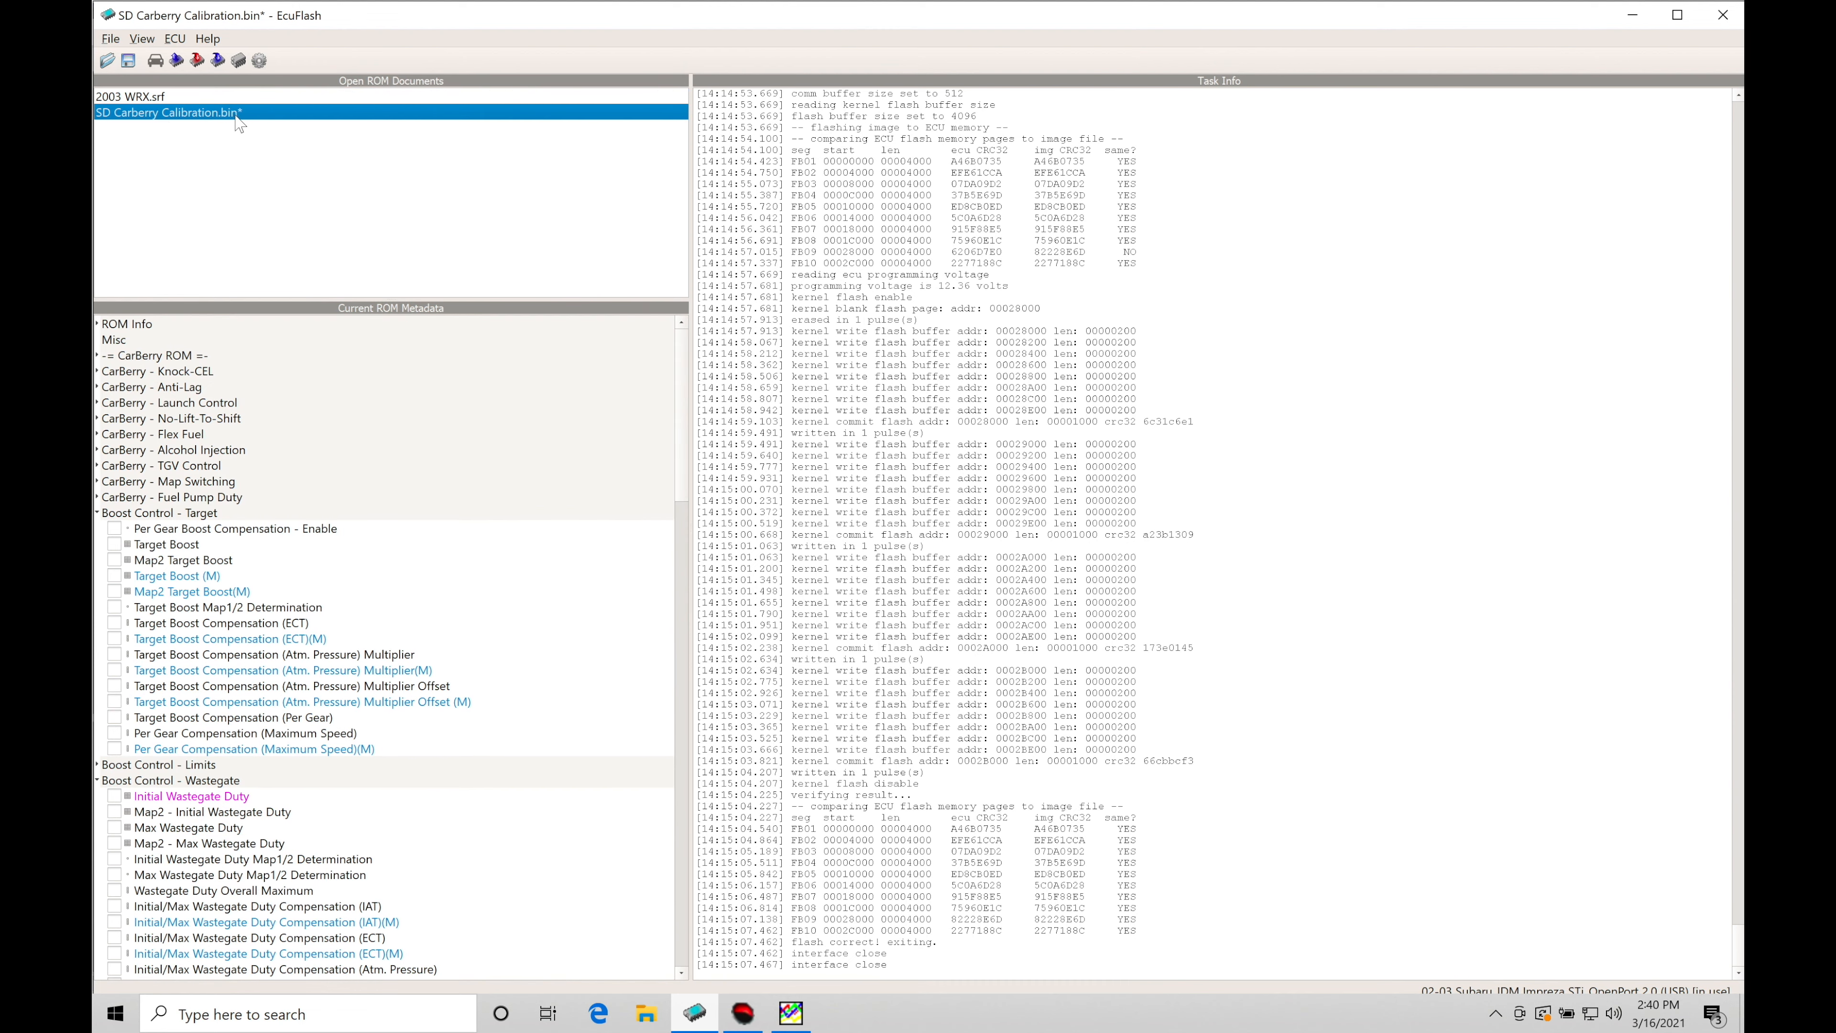
{"action": "mouse_move", "coordinate": [210, 161]}
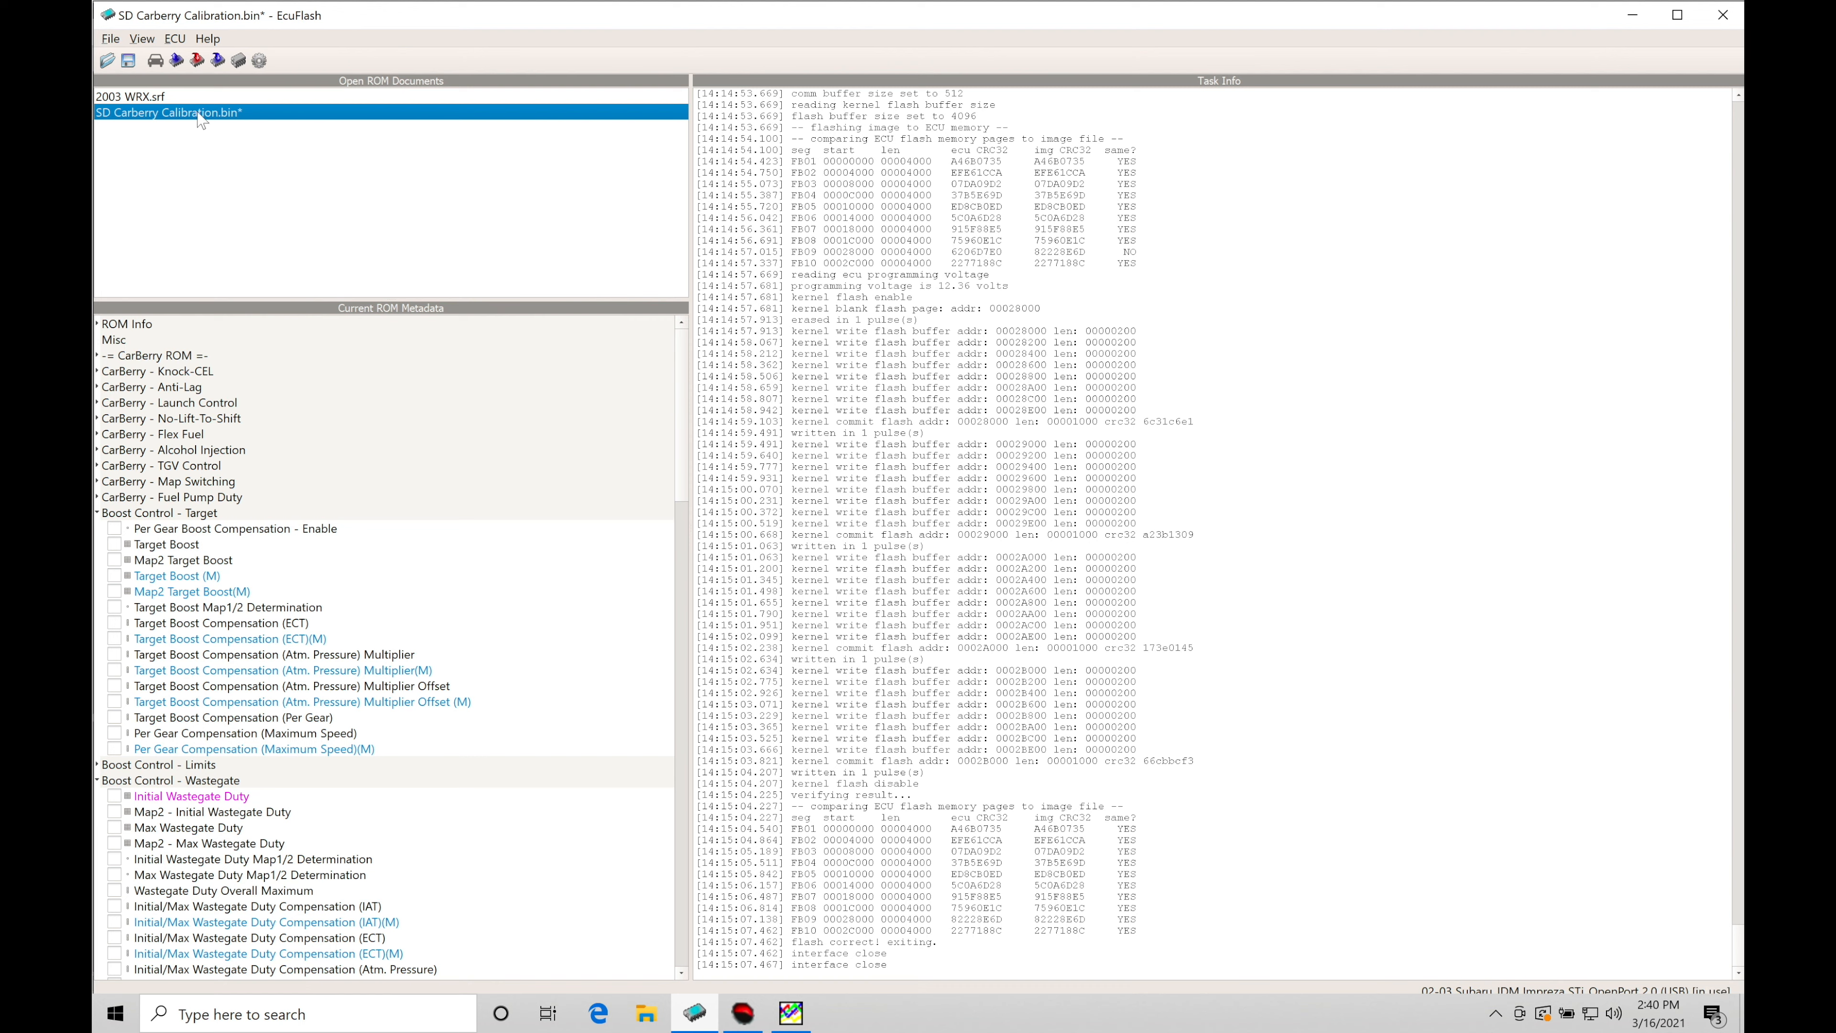
{"action": "left_click", "coordinate": [131, 96]}
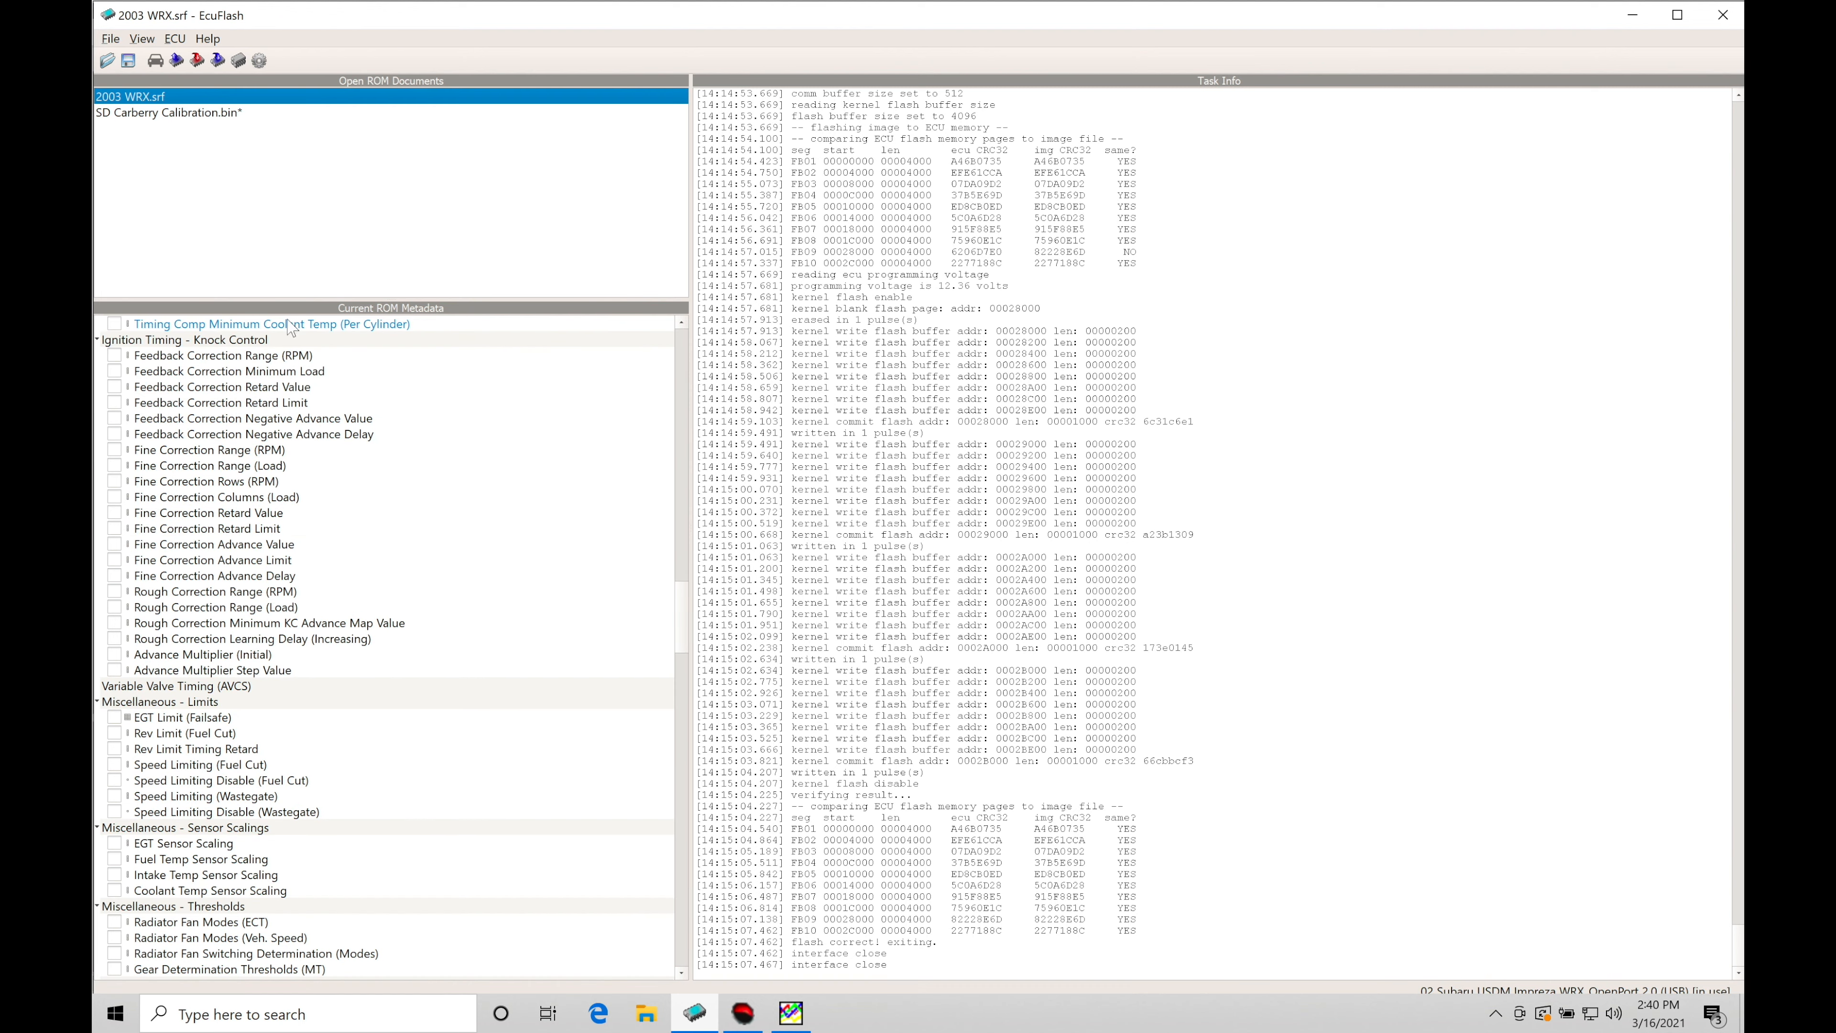
{"action": "scroll", "scroll_direction": "up", "scroll_amount": 3}
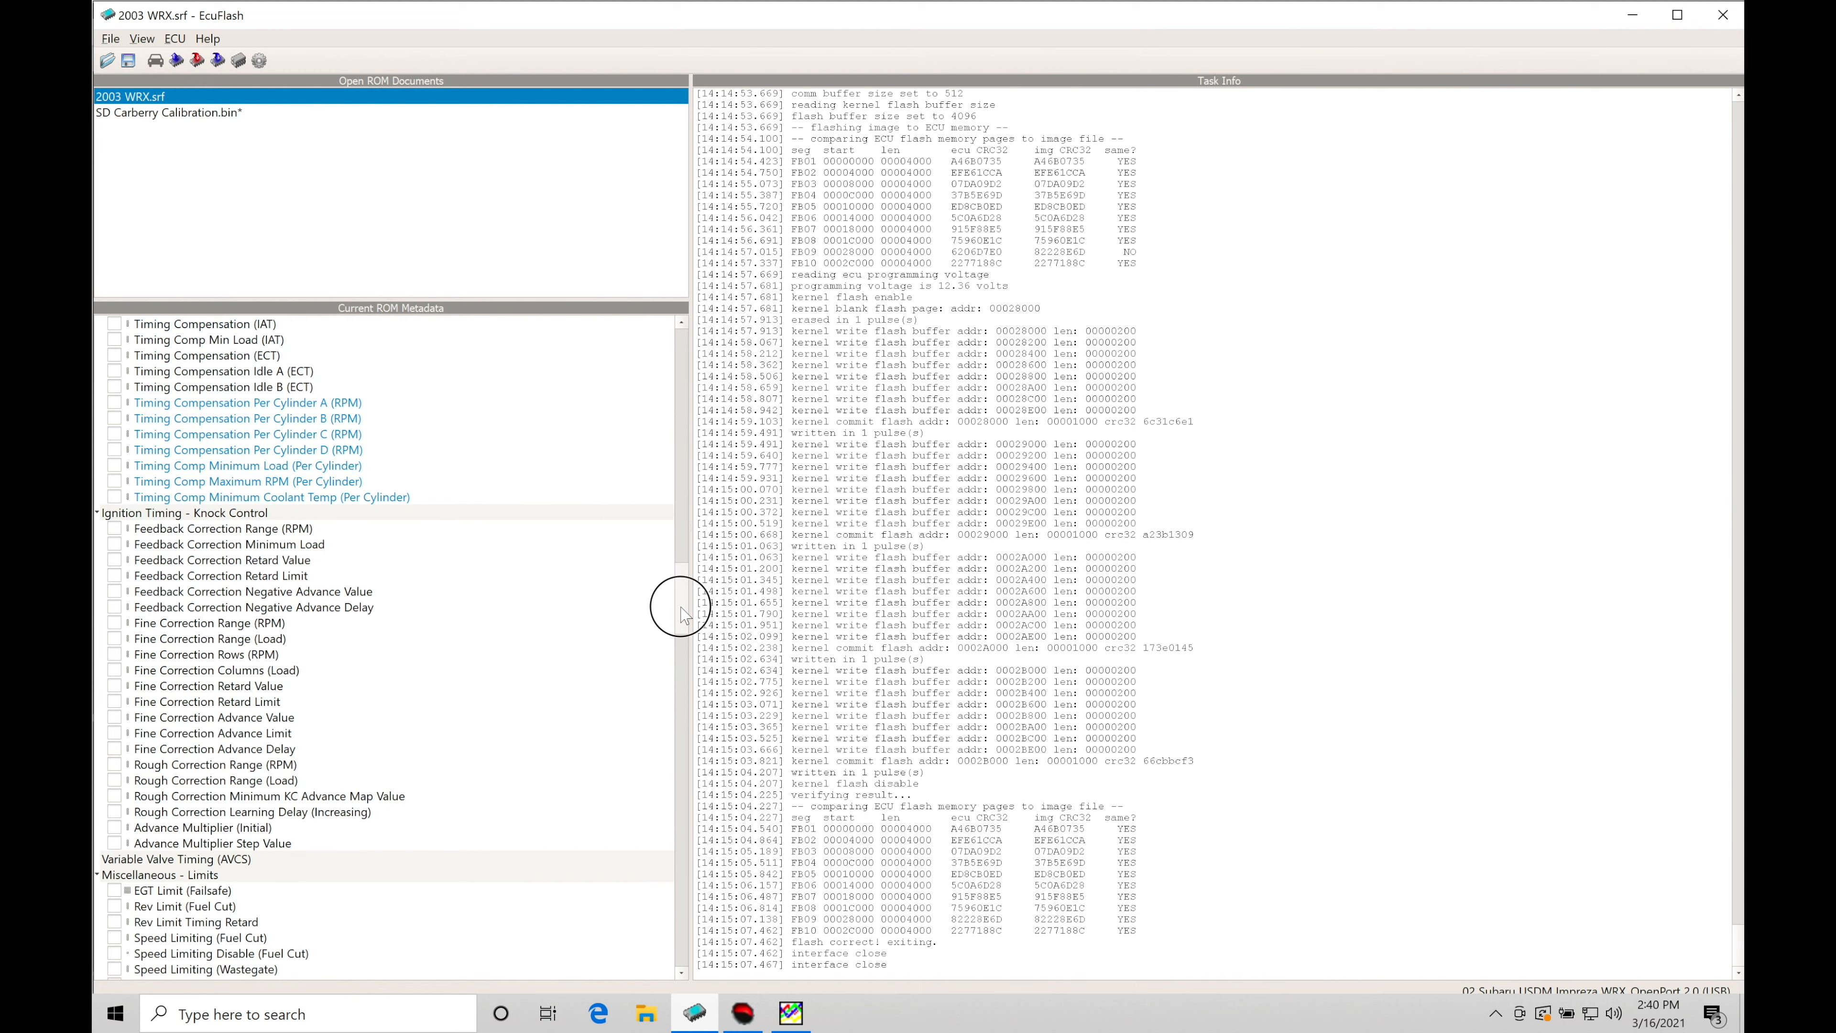
{"action": "scroll", "scroll_direction": "up", "scroll_amount": 3}
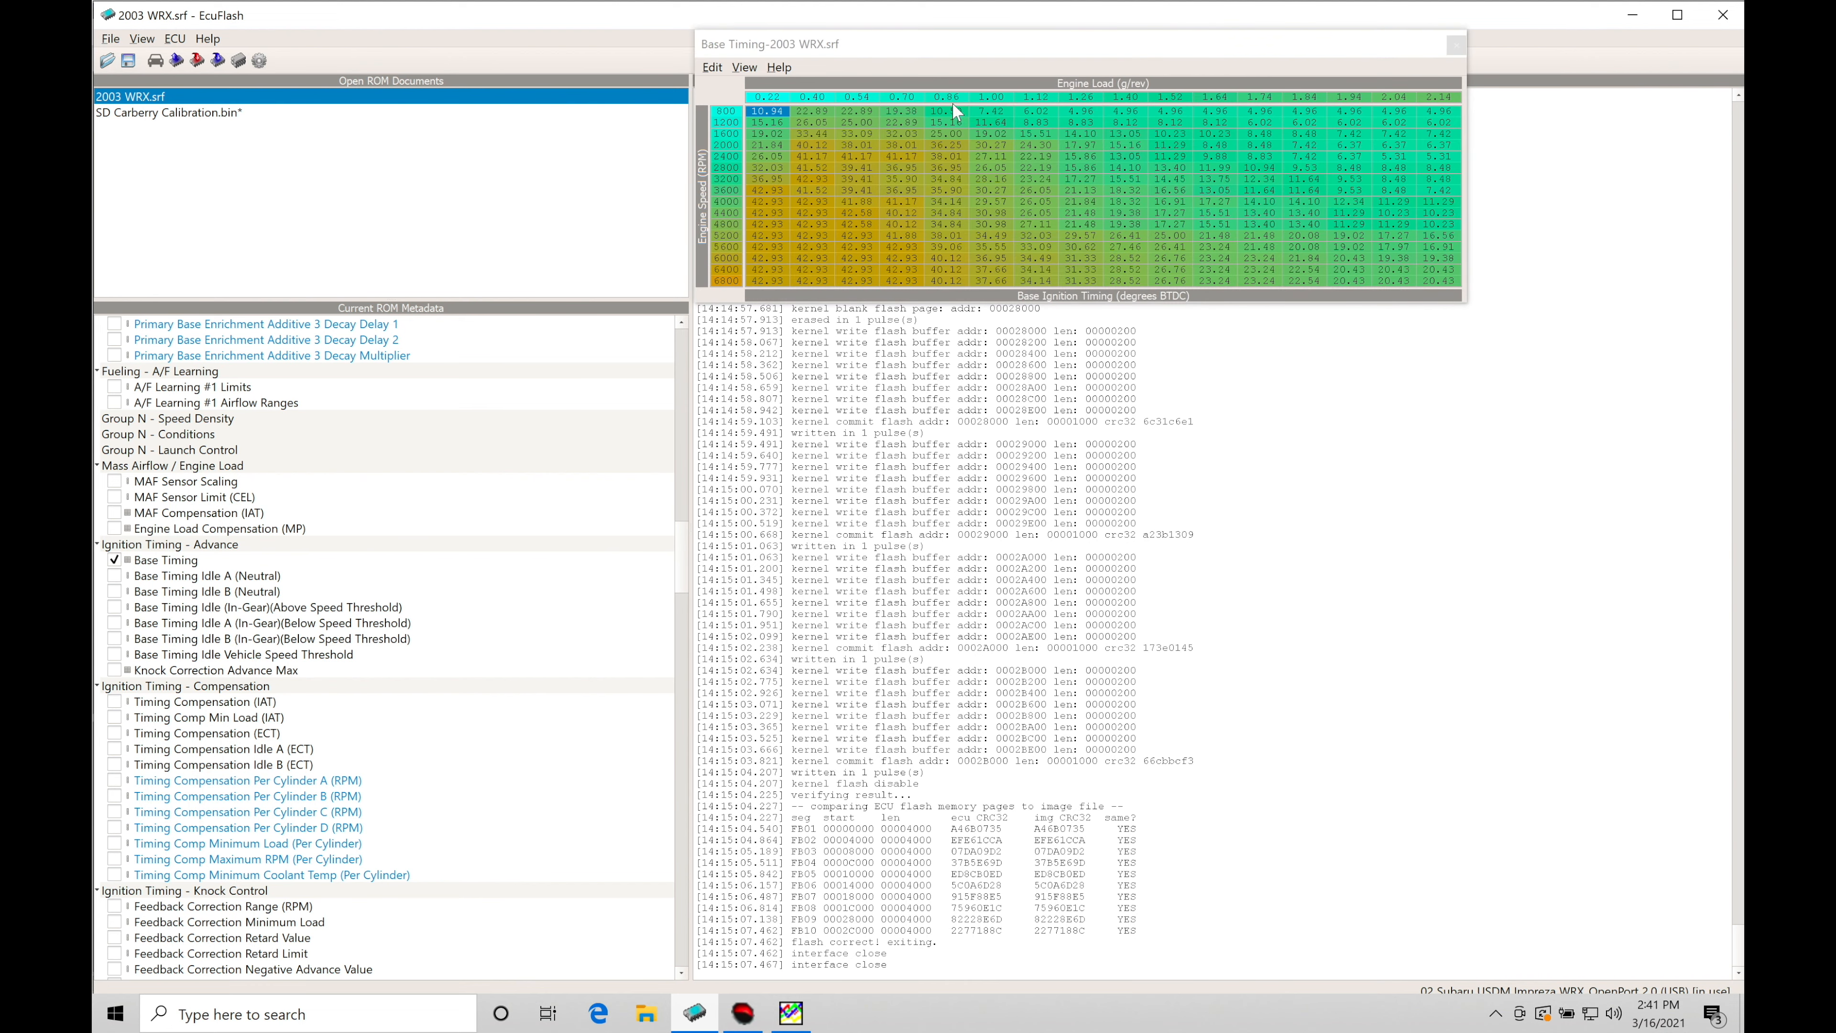
Move the Base Timing table up, inspect timing cells, and add Knock Correction Advance Max.
{"action": "left_click_drag", "start_coordinate": [954, 45], "coordinate": [954, 67]}
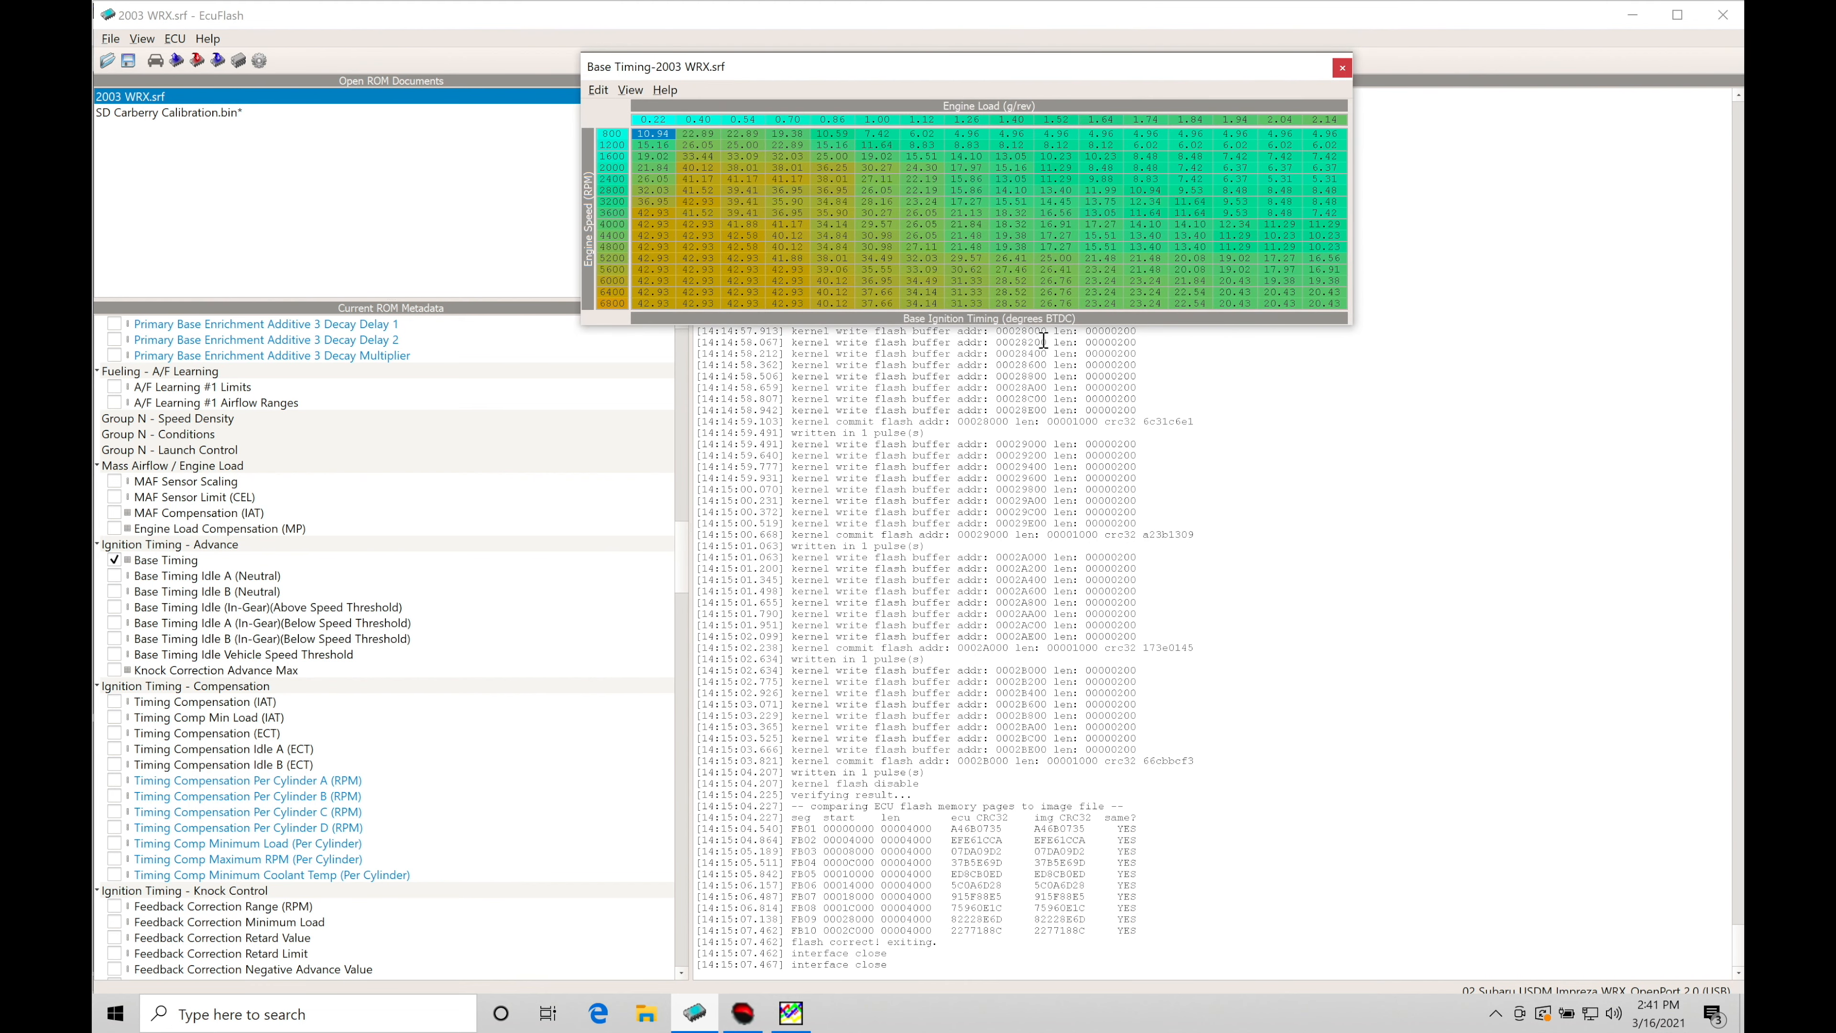
{"action": "mouse_move", "coordinate": [1168, 257]}
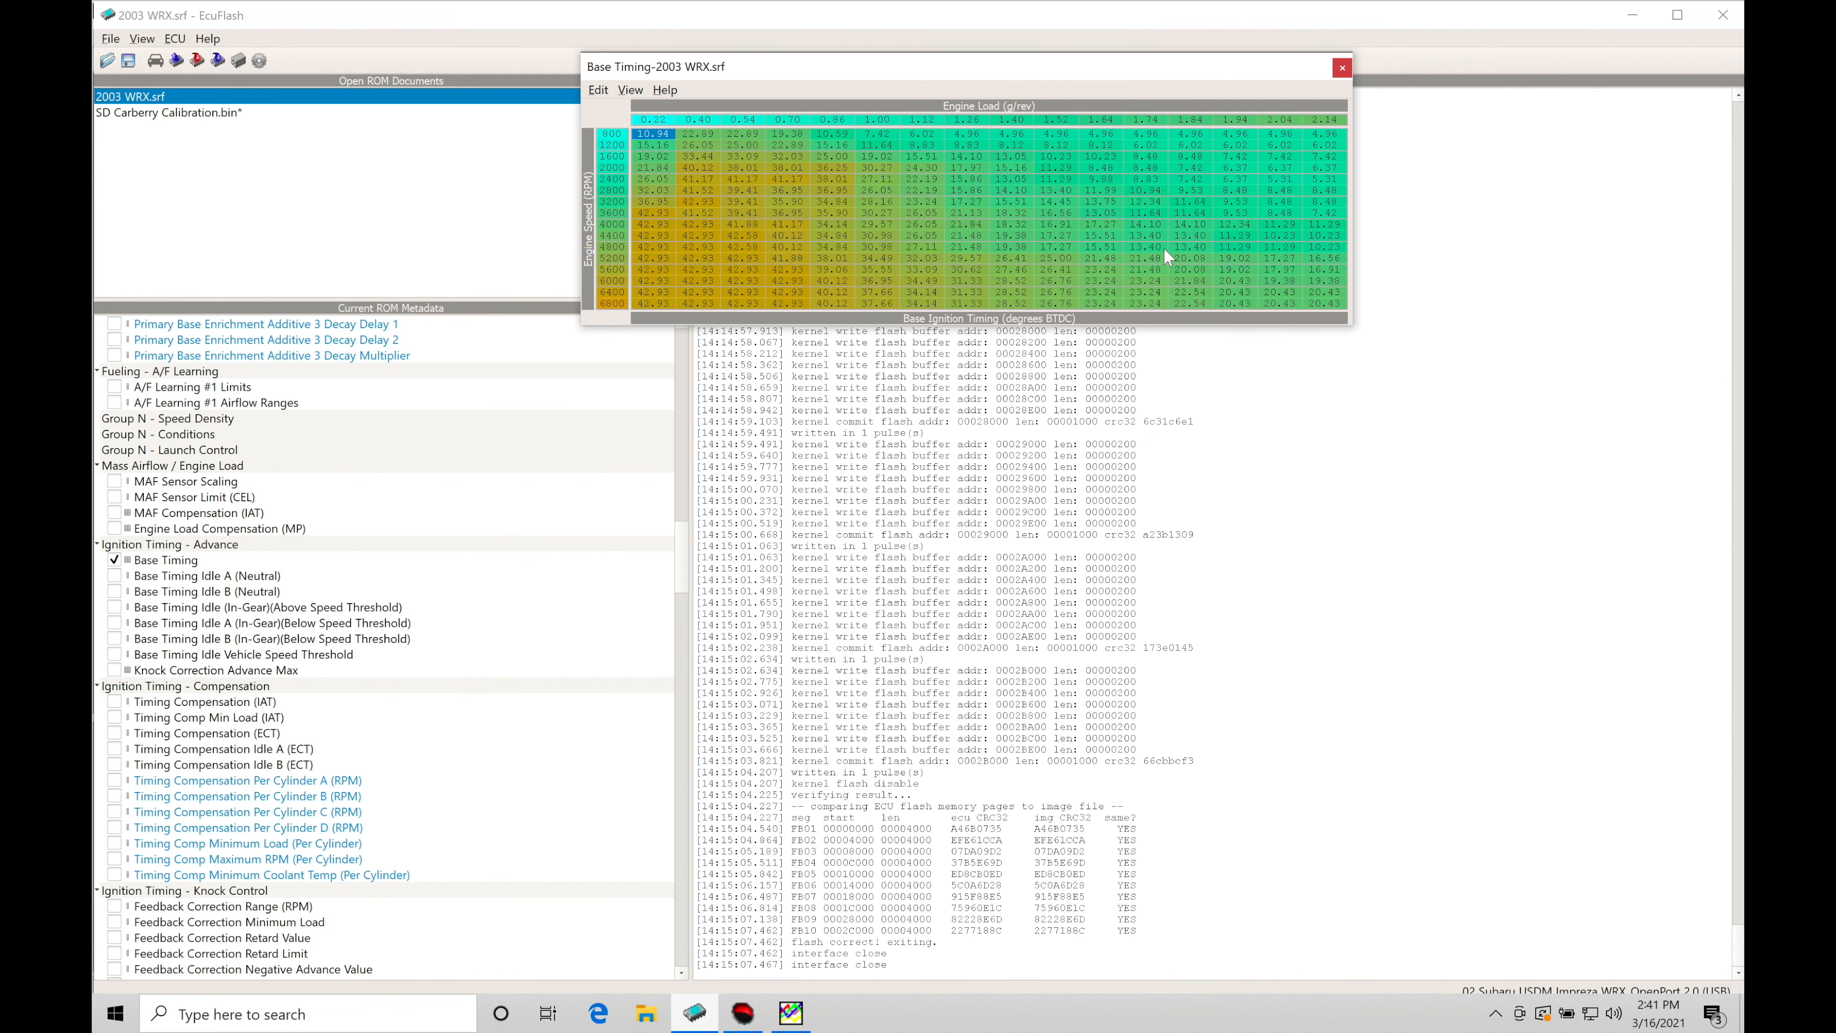
{"action": "mouse_move", "coordinate": [981, 119]}
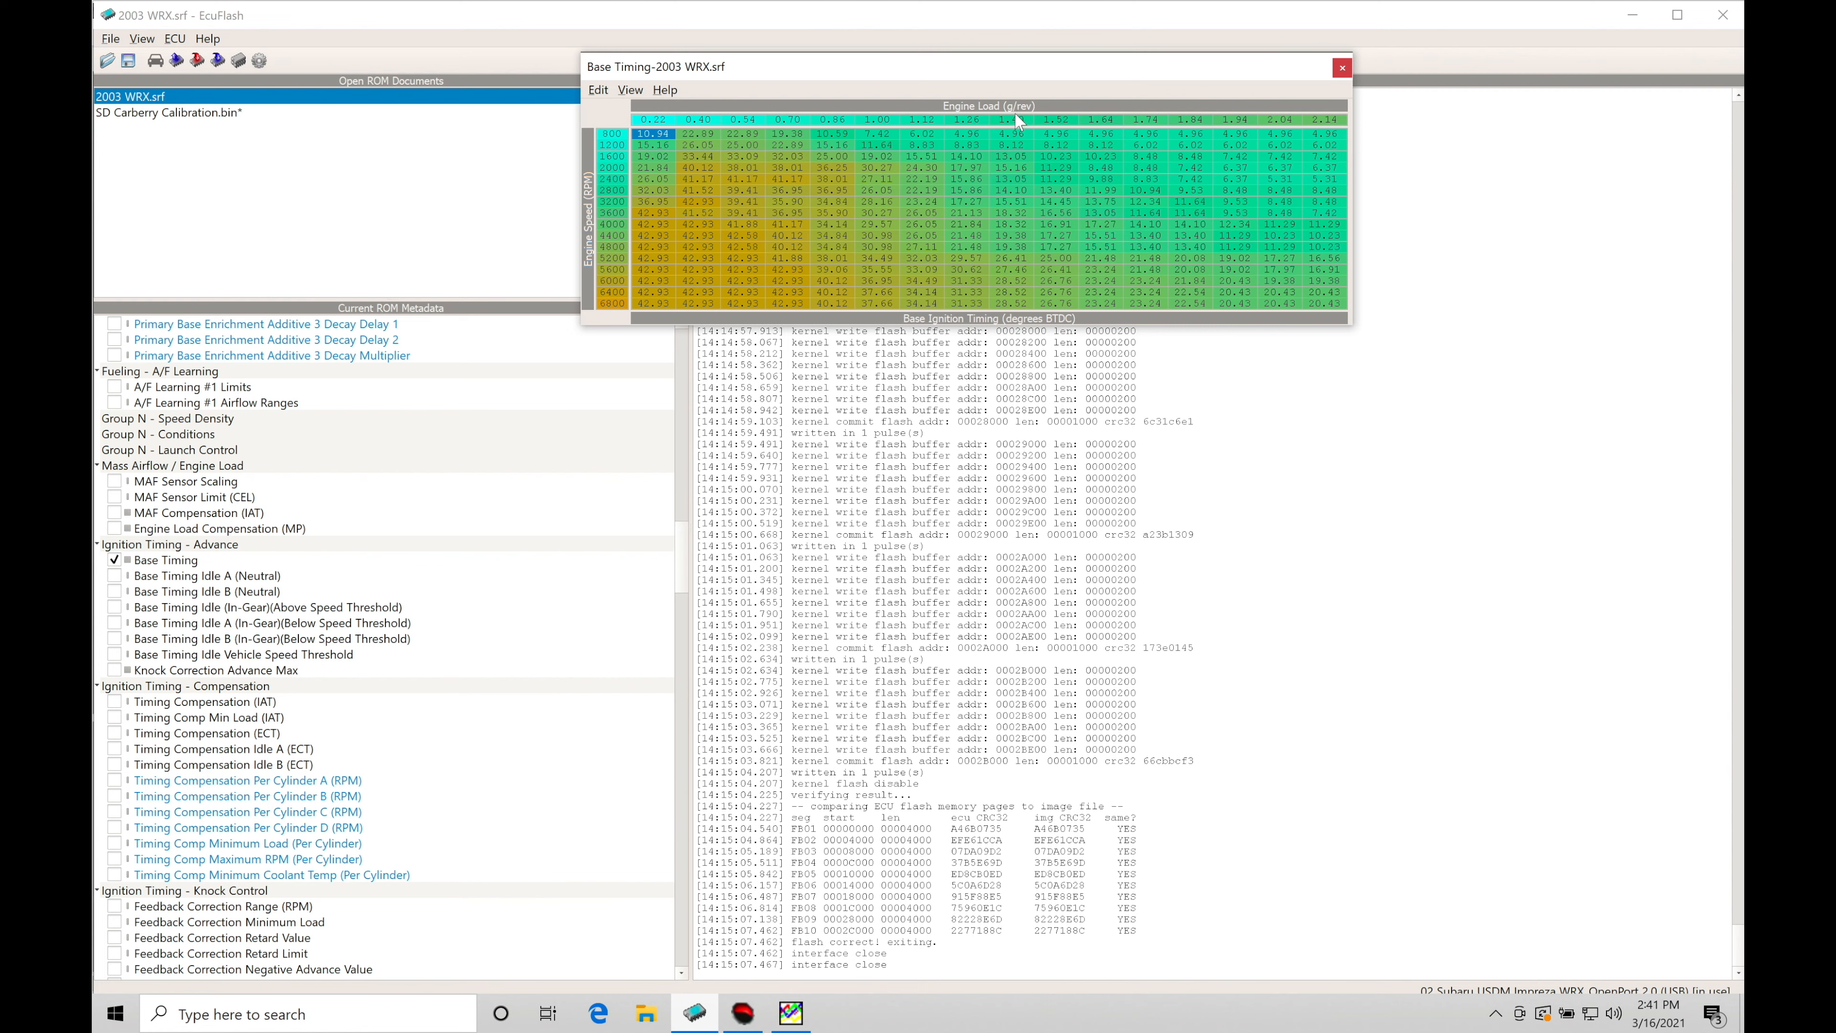
{"action": "mouse_move", "coordinate": [960, 138]}
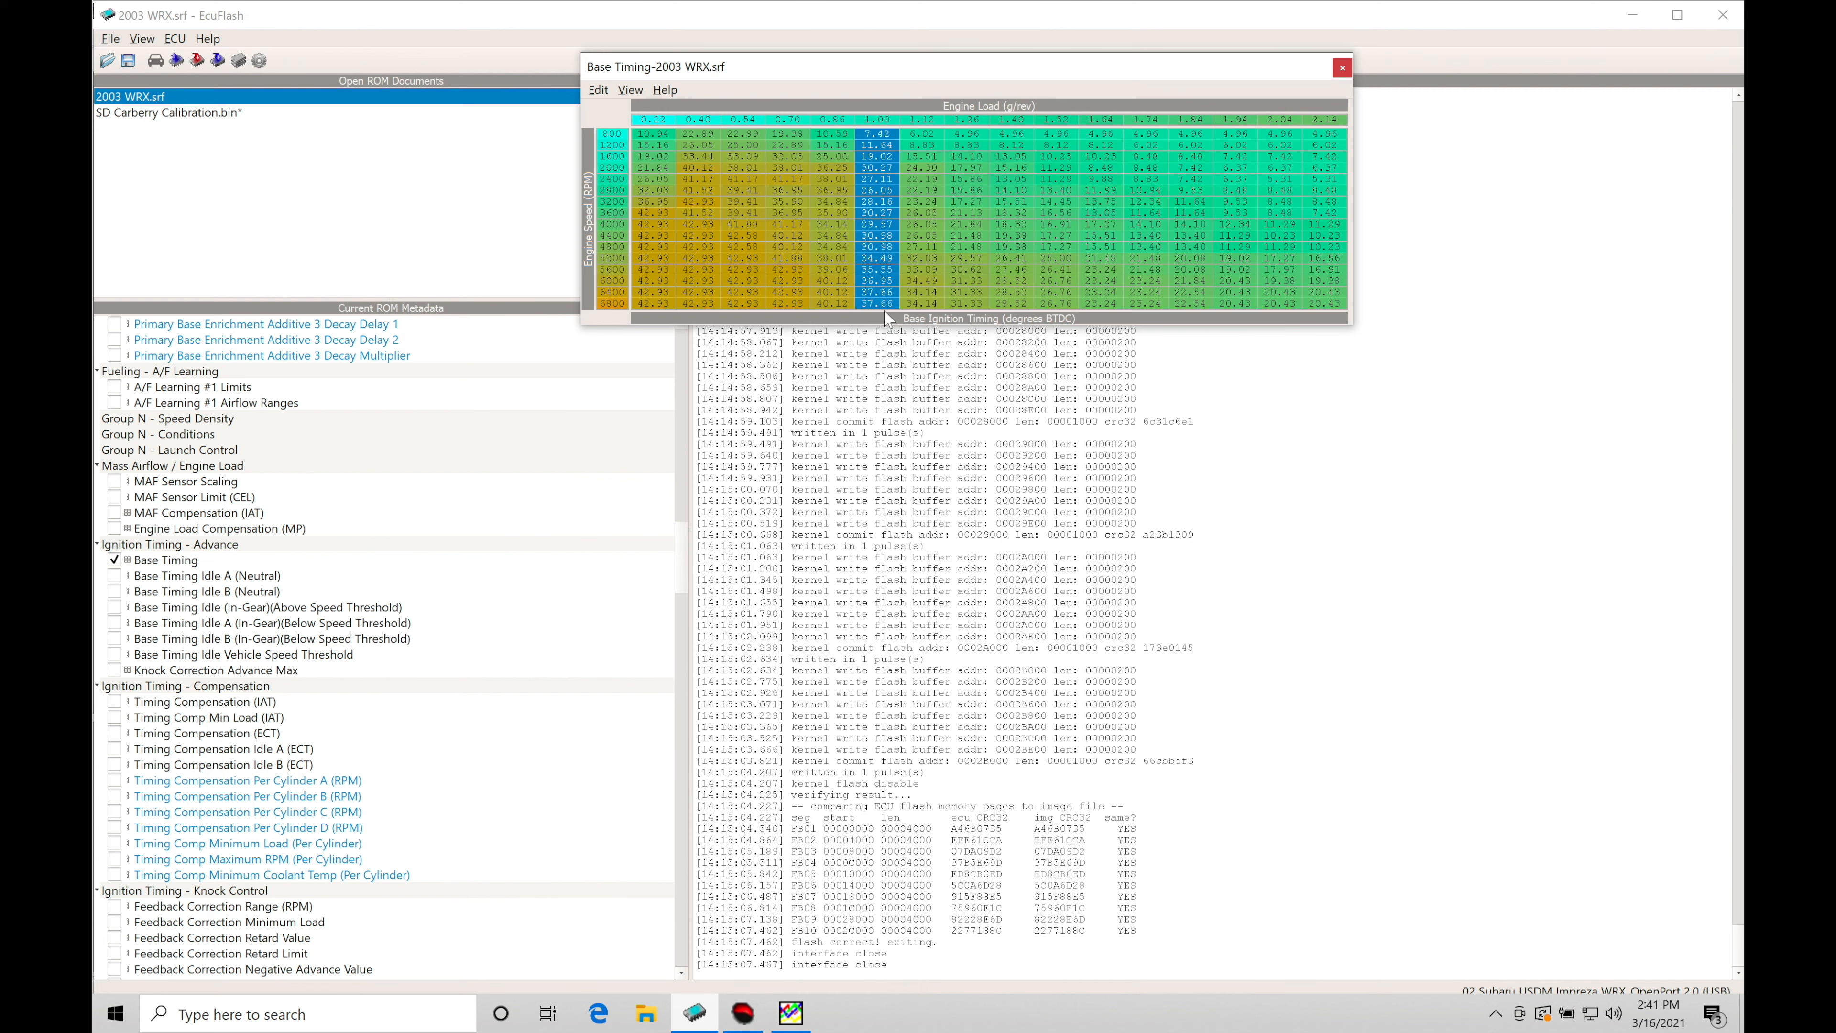
{"action": "mouse_move", "coordinate": [999, 105]}
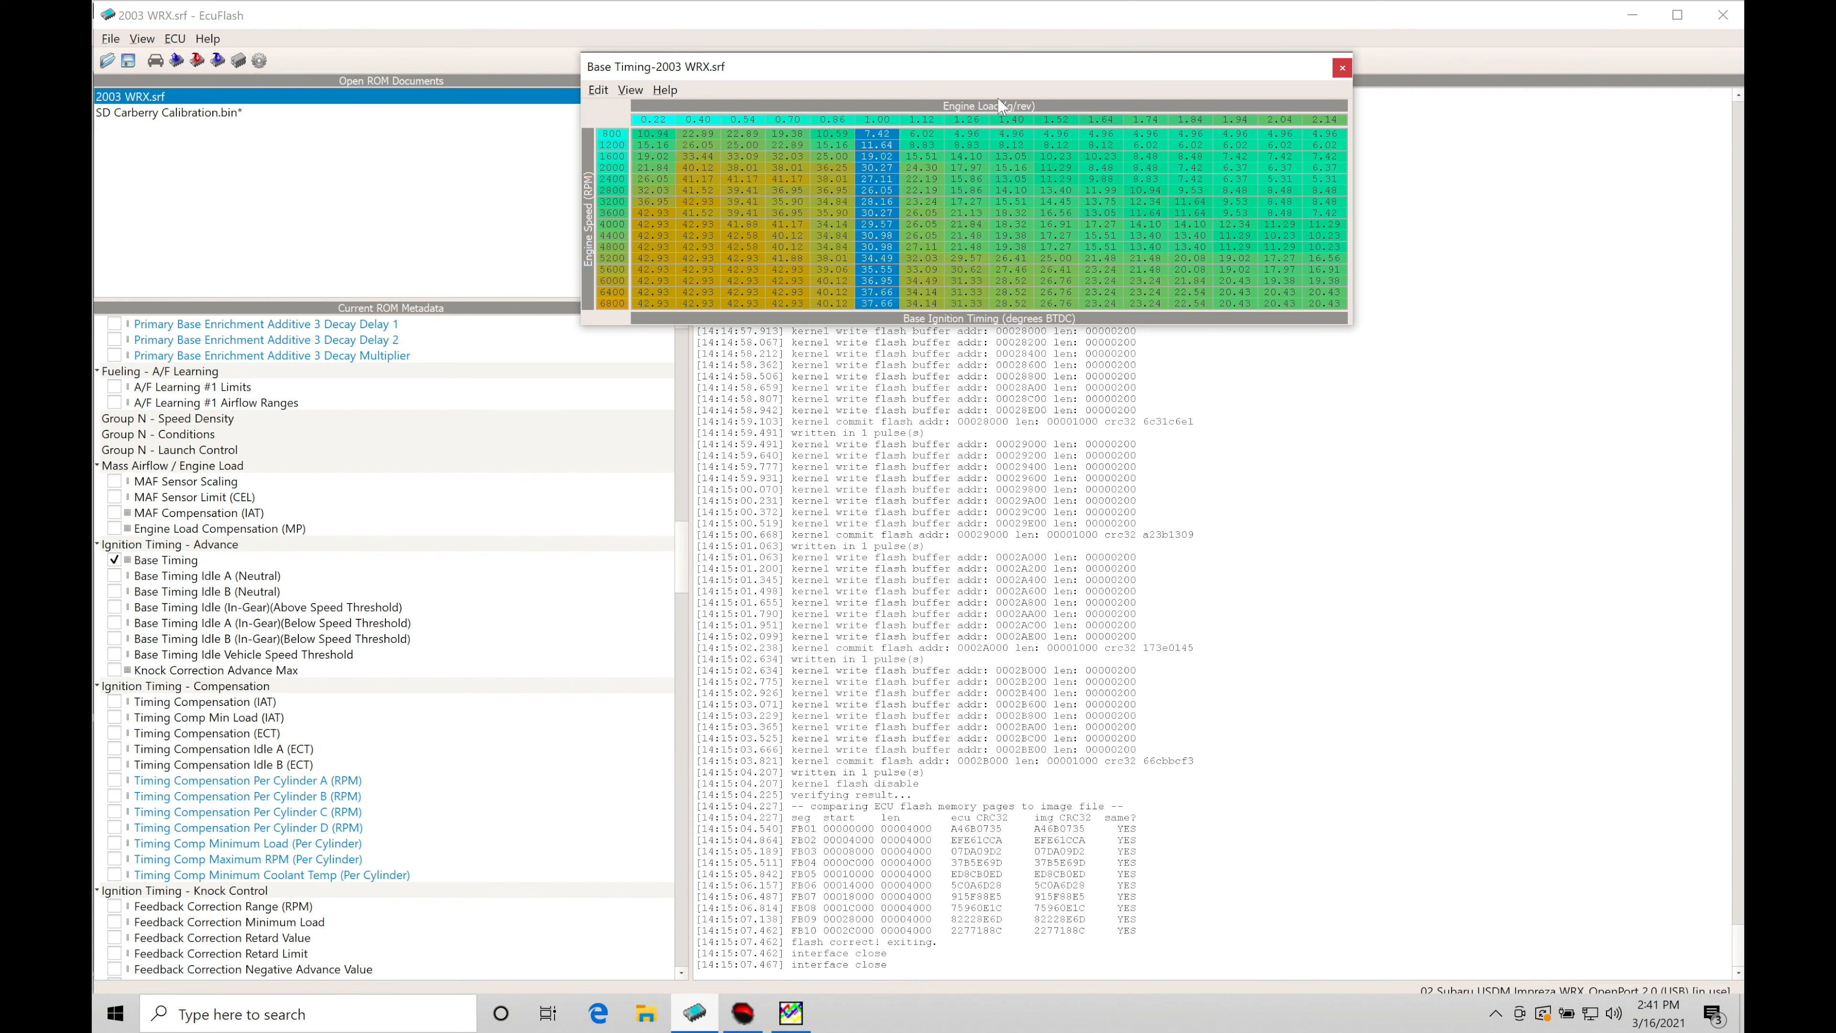
{"action": "mouse_move", "coordinate": [887, 187]}
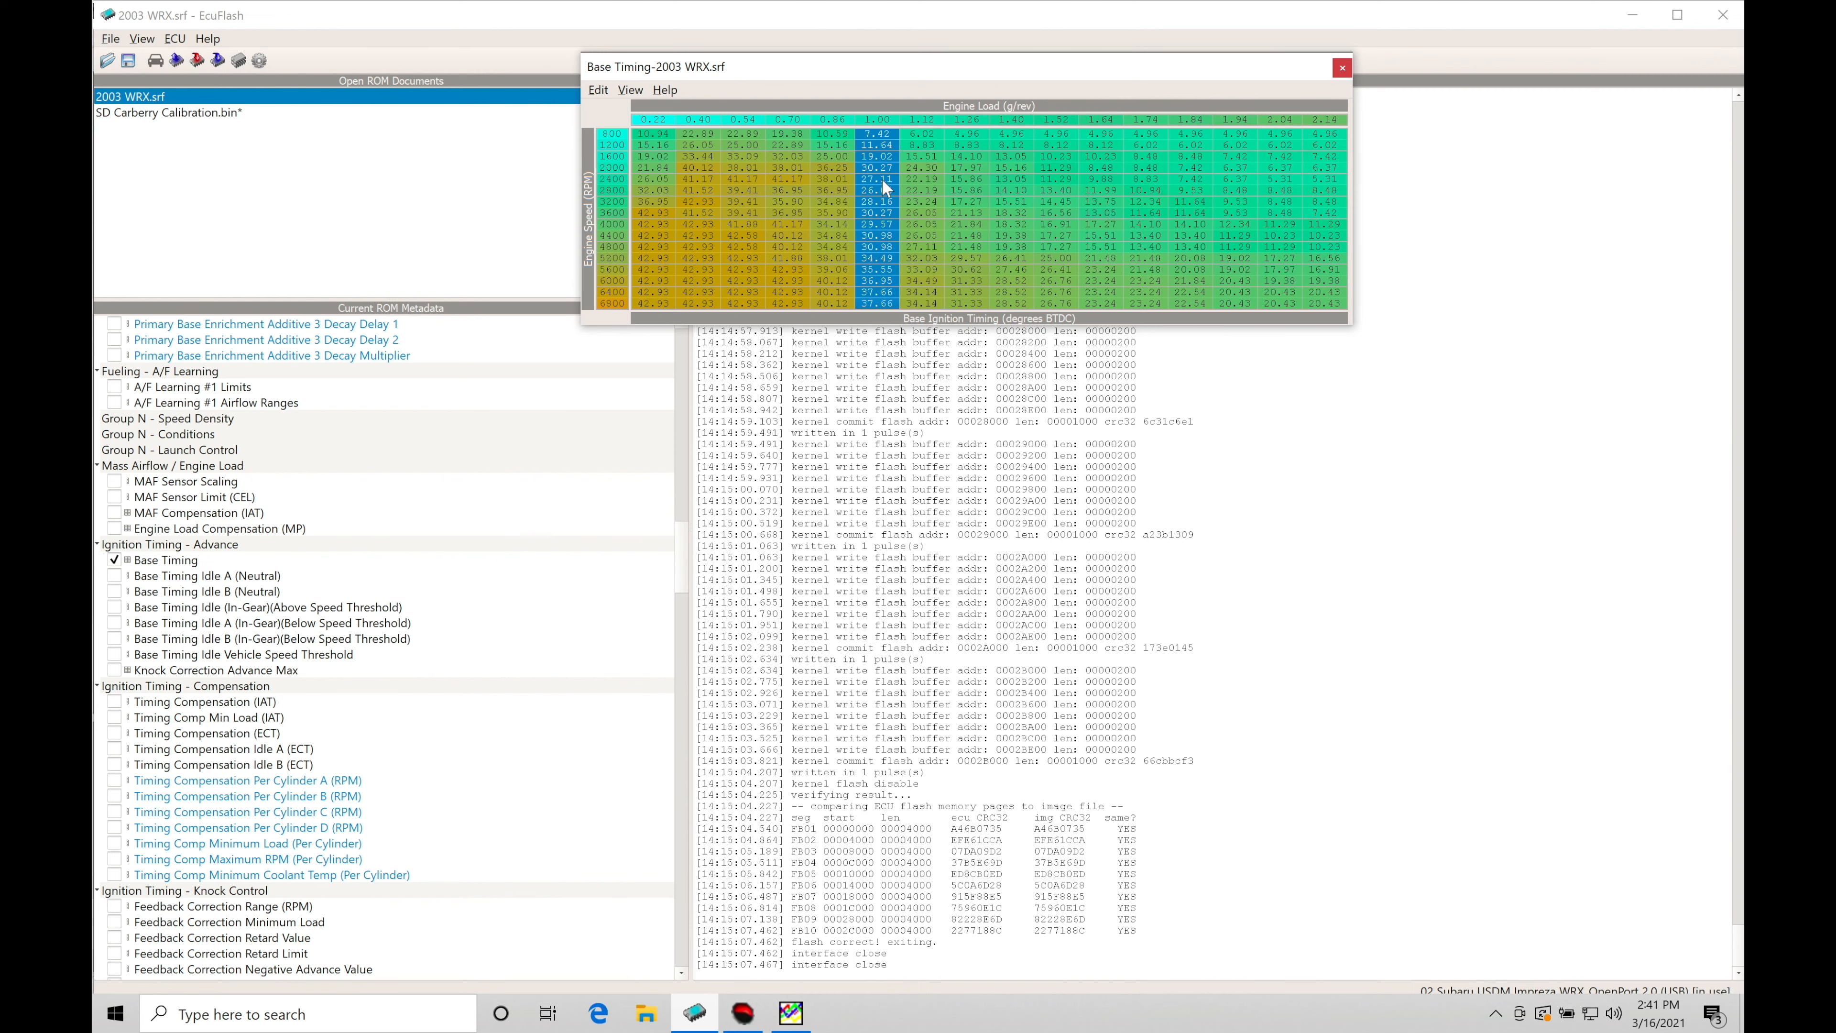
{"action": "mouse_move", "coordinate": [836, 141]}
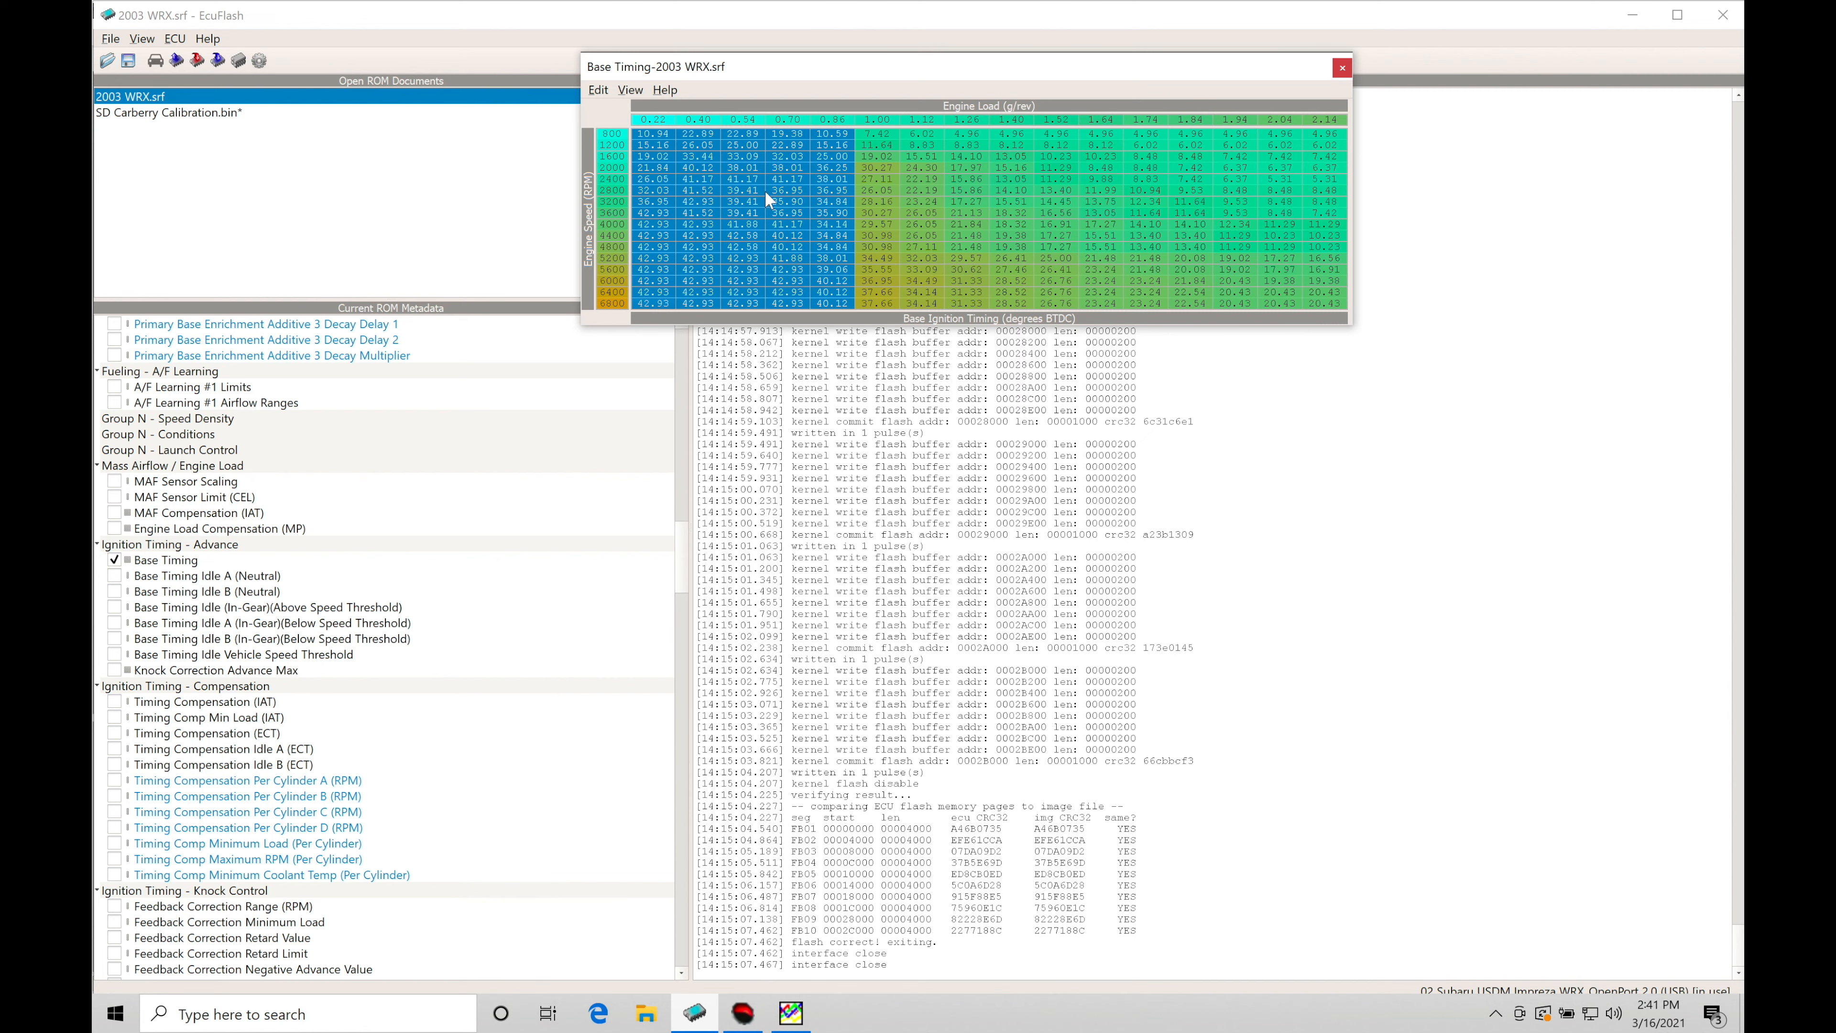
{"action": "left_click", "coordinate": [1324, 302]}
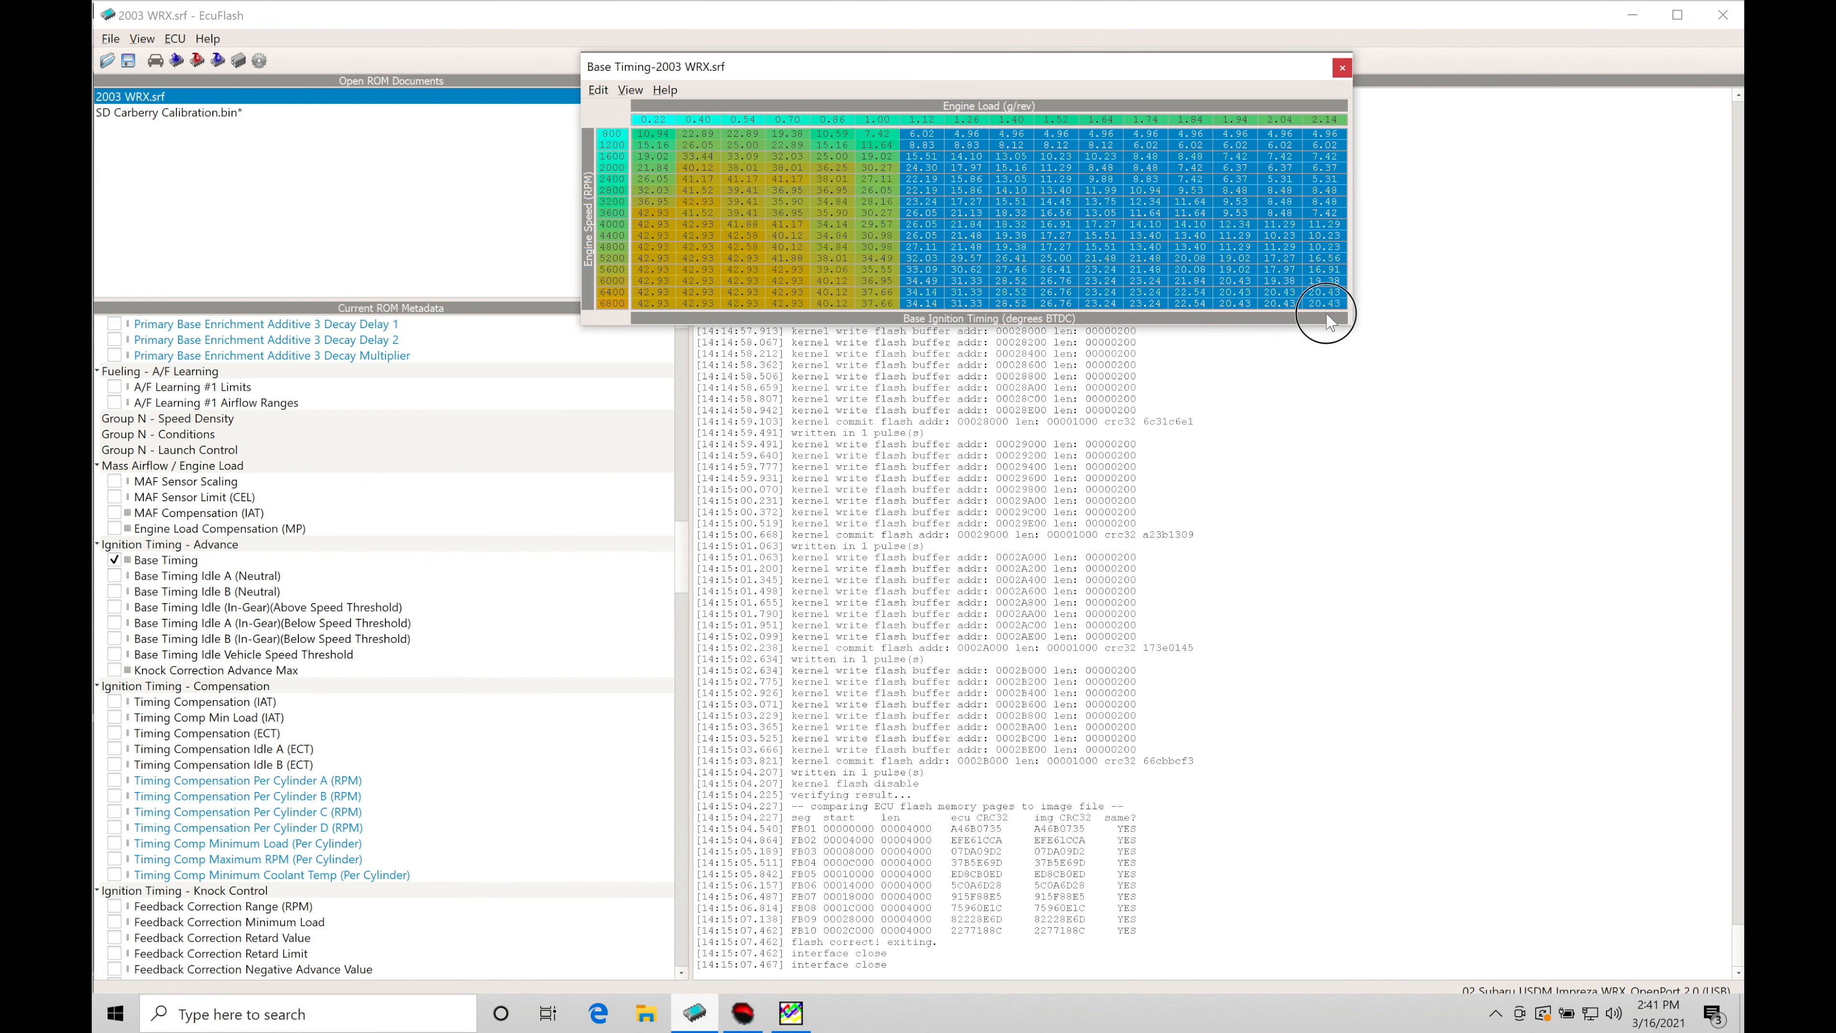
{"action": "left_click", "coordinate": [1010, 225]}
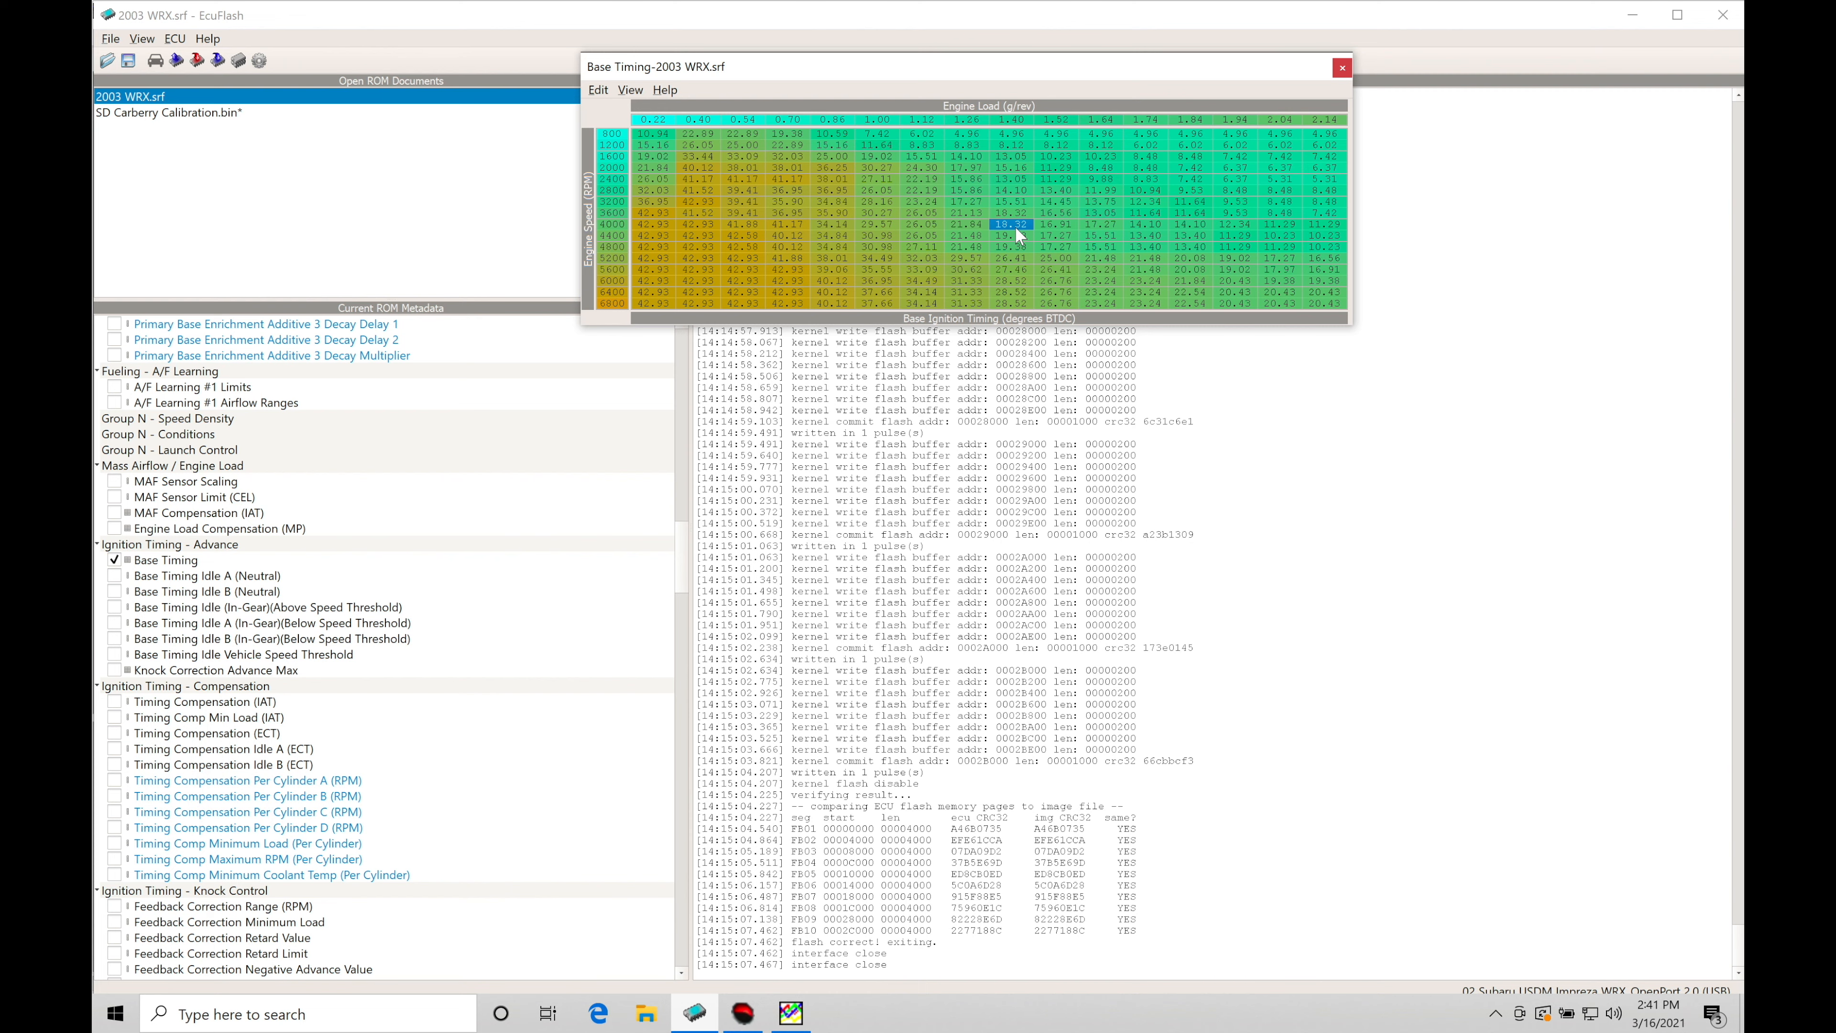
{"action": "mouse_move", "coordinate": [485, 556]}
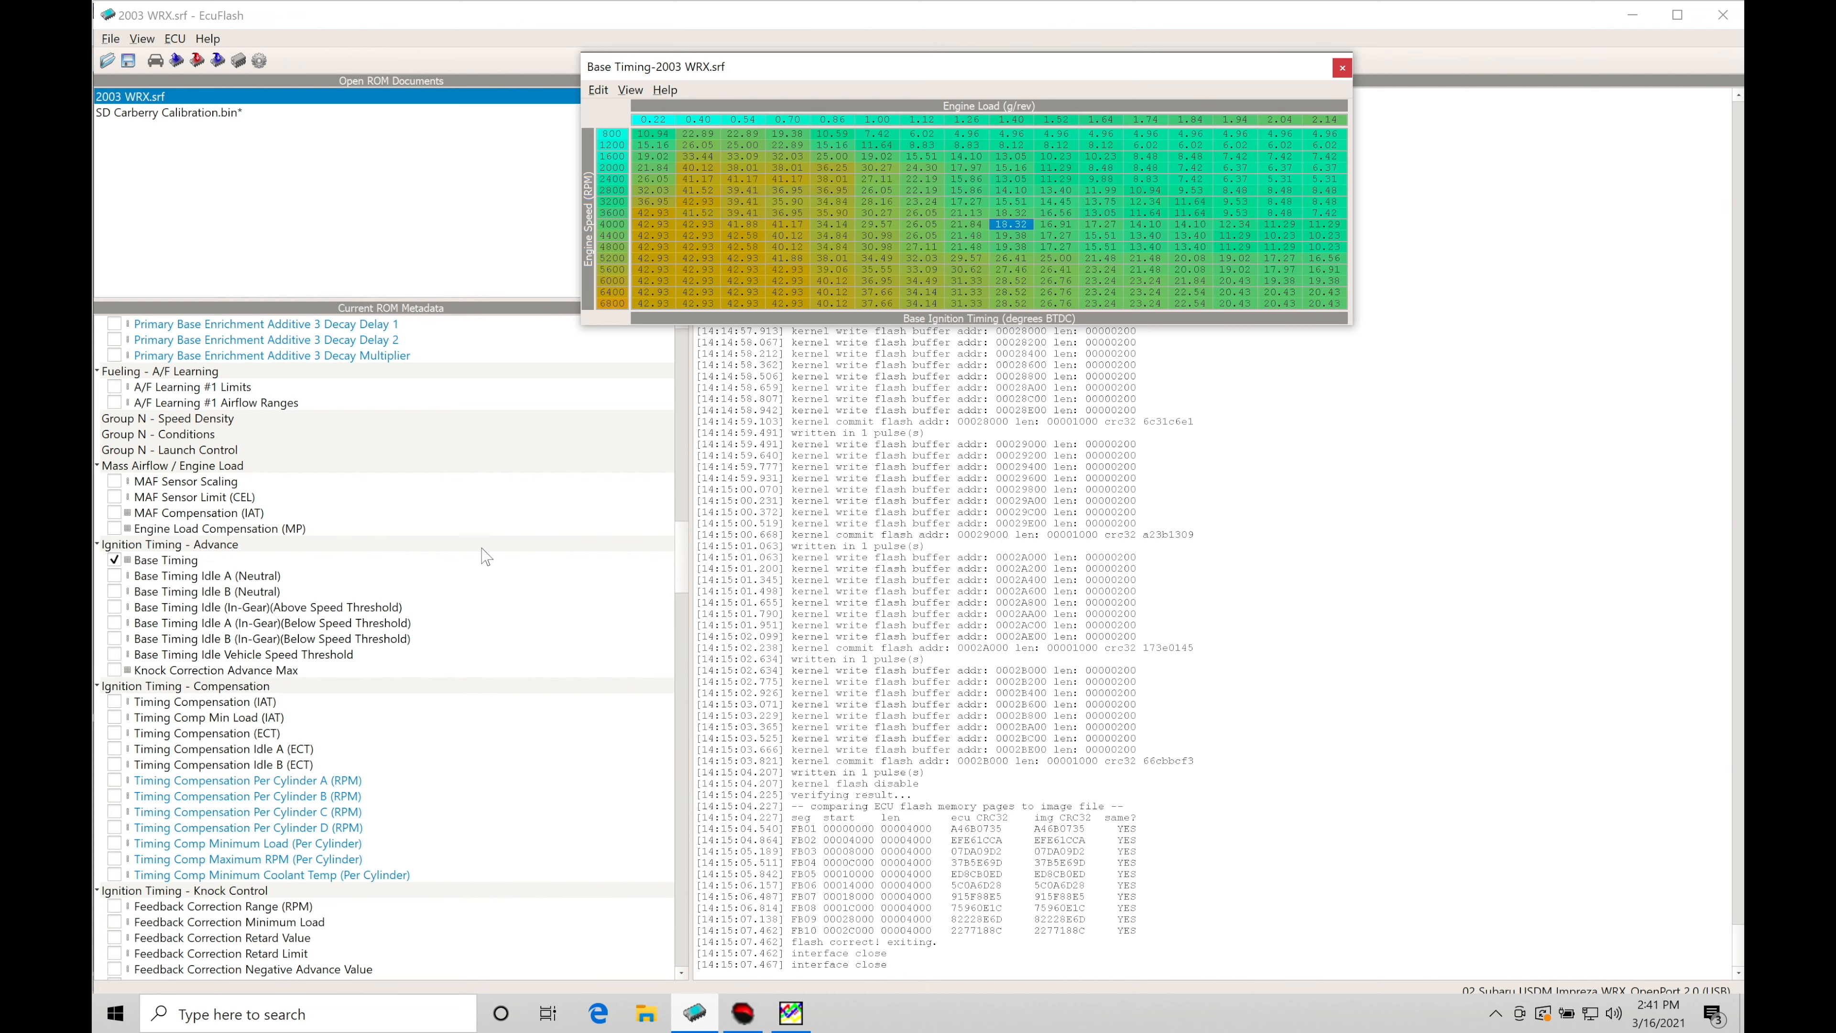
{"action": "mouse_move", "coordinate": [848, 309]}
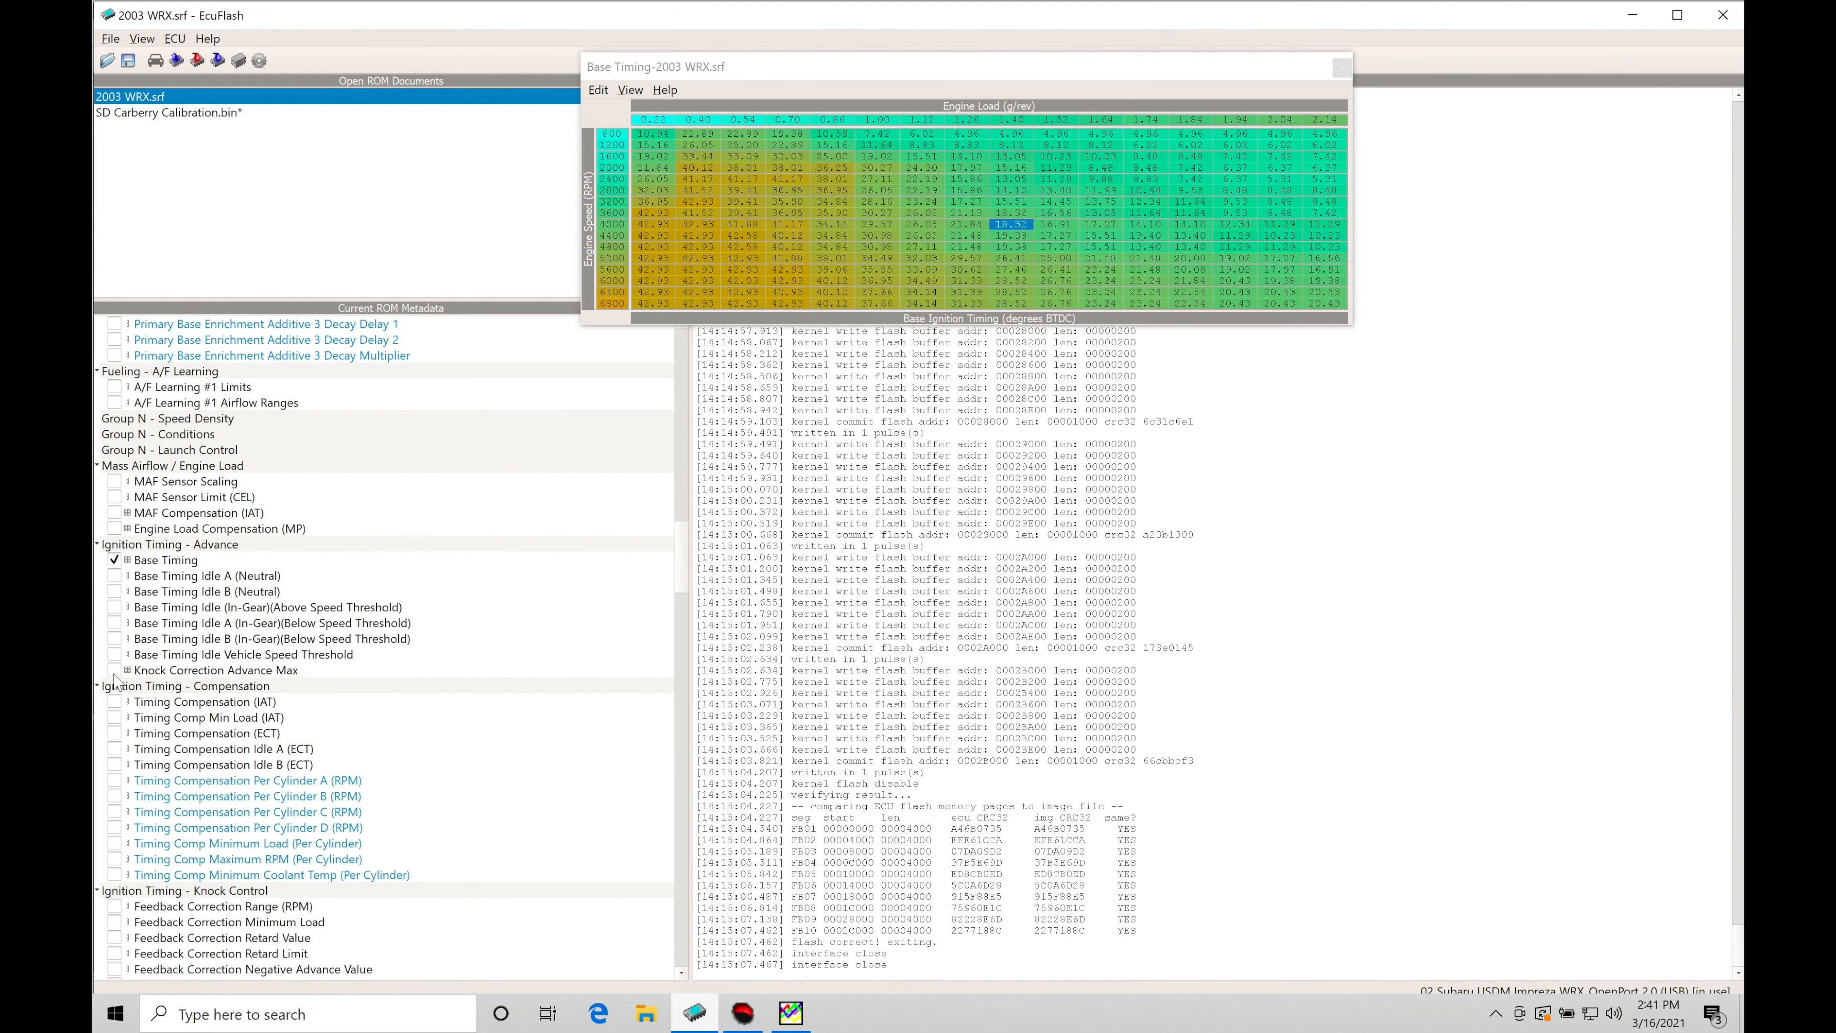
{"action": "left_click", "coordinate": [114, 669]}
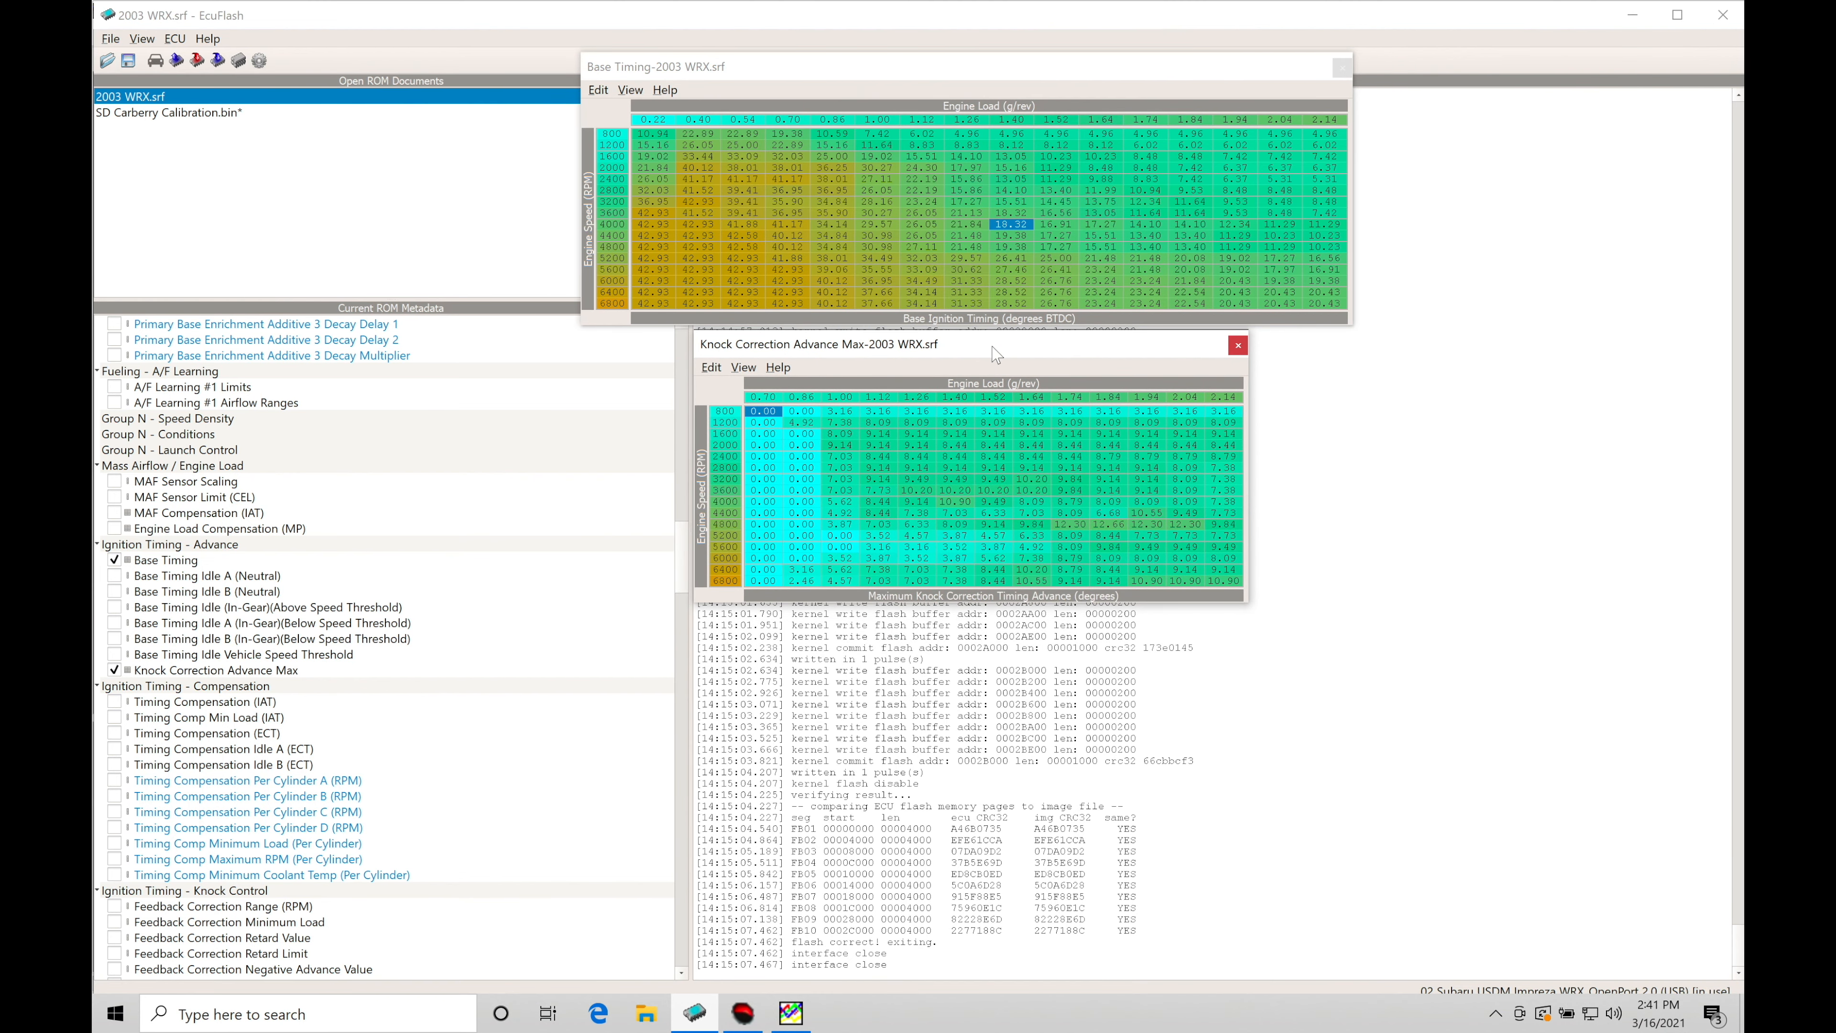
{"action": "mouse_move", "coordinate": [1083, 495]}
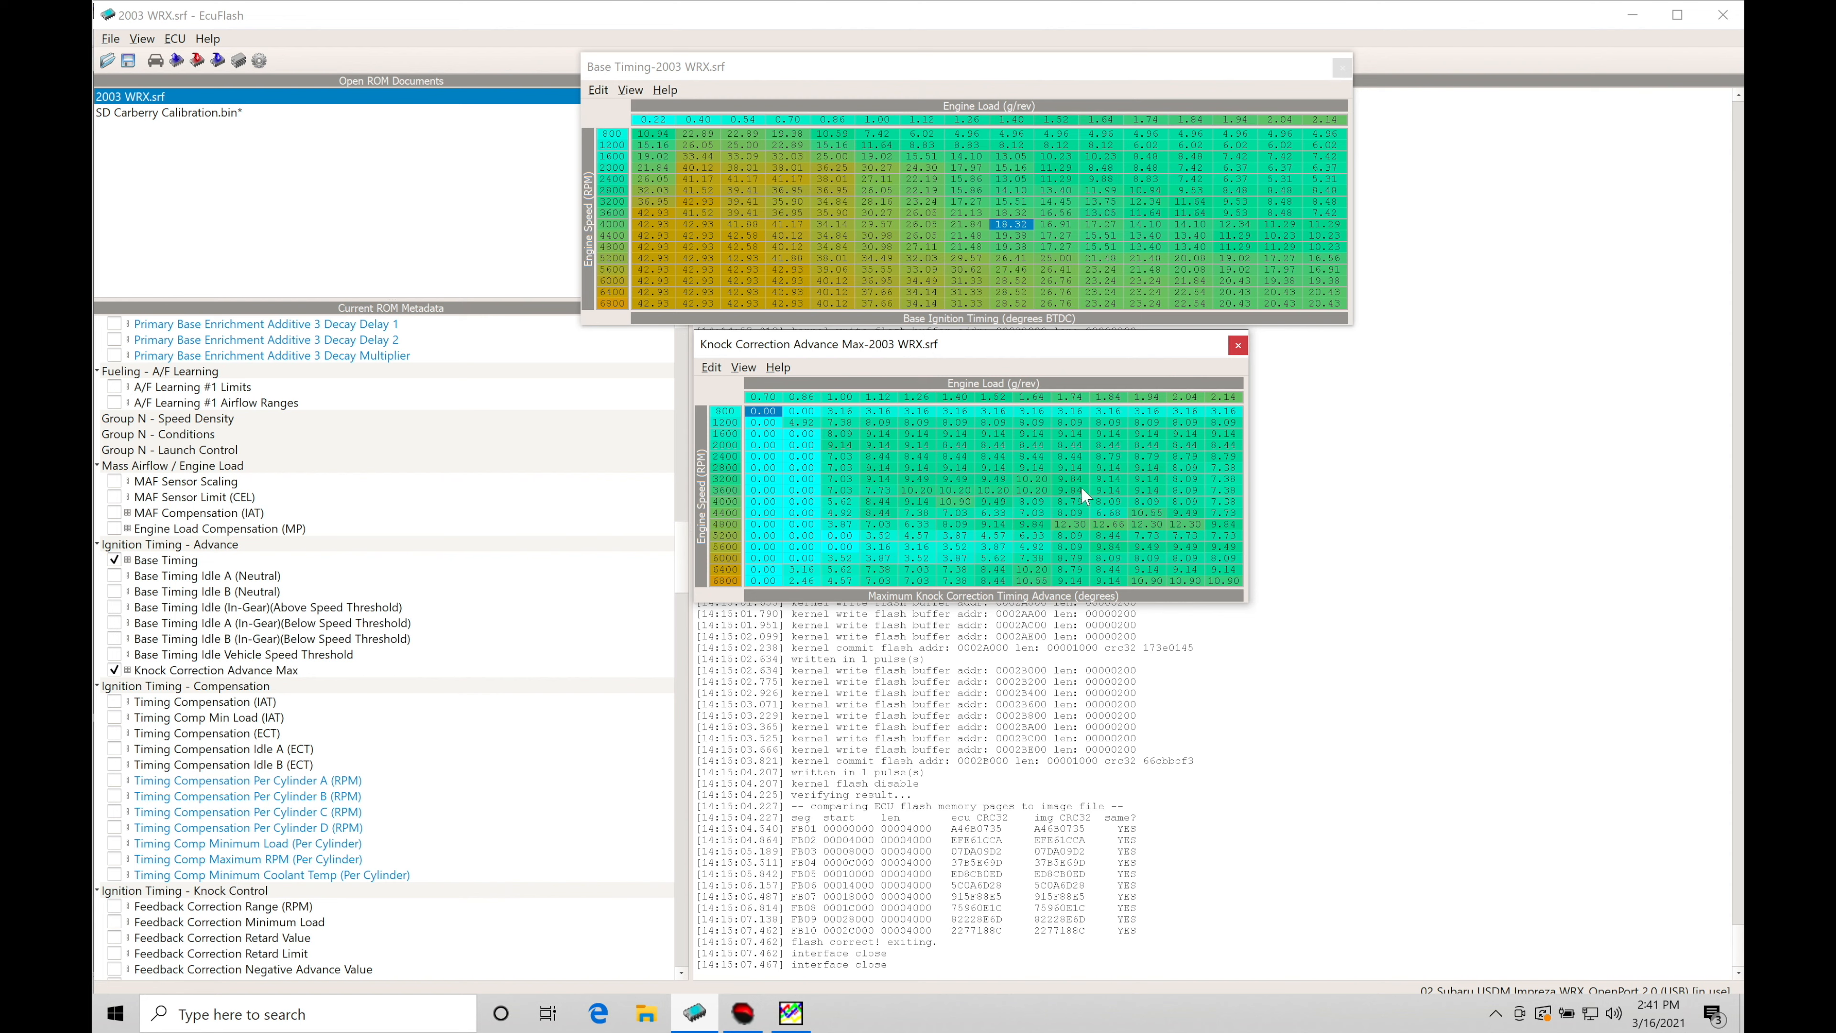
{"action": "mouse_move", "coordinate": [1069, 516]}
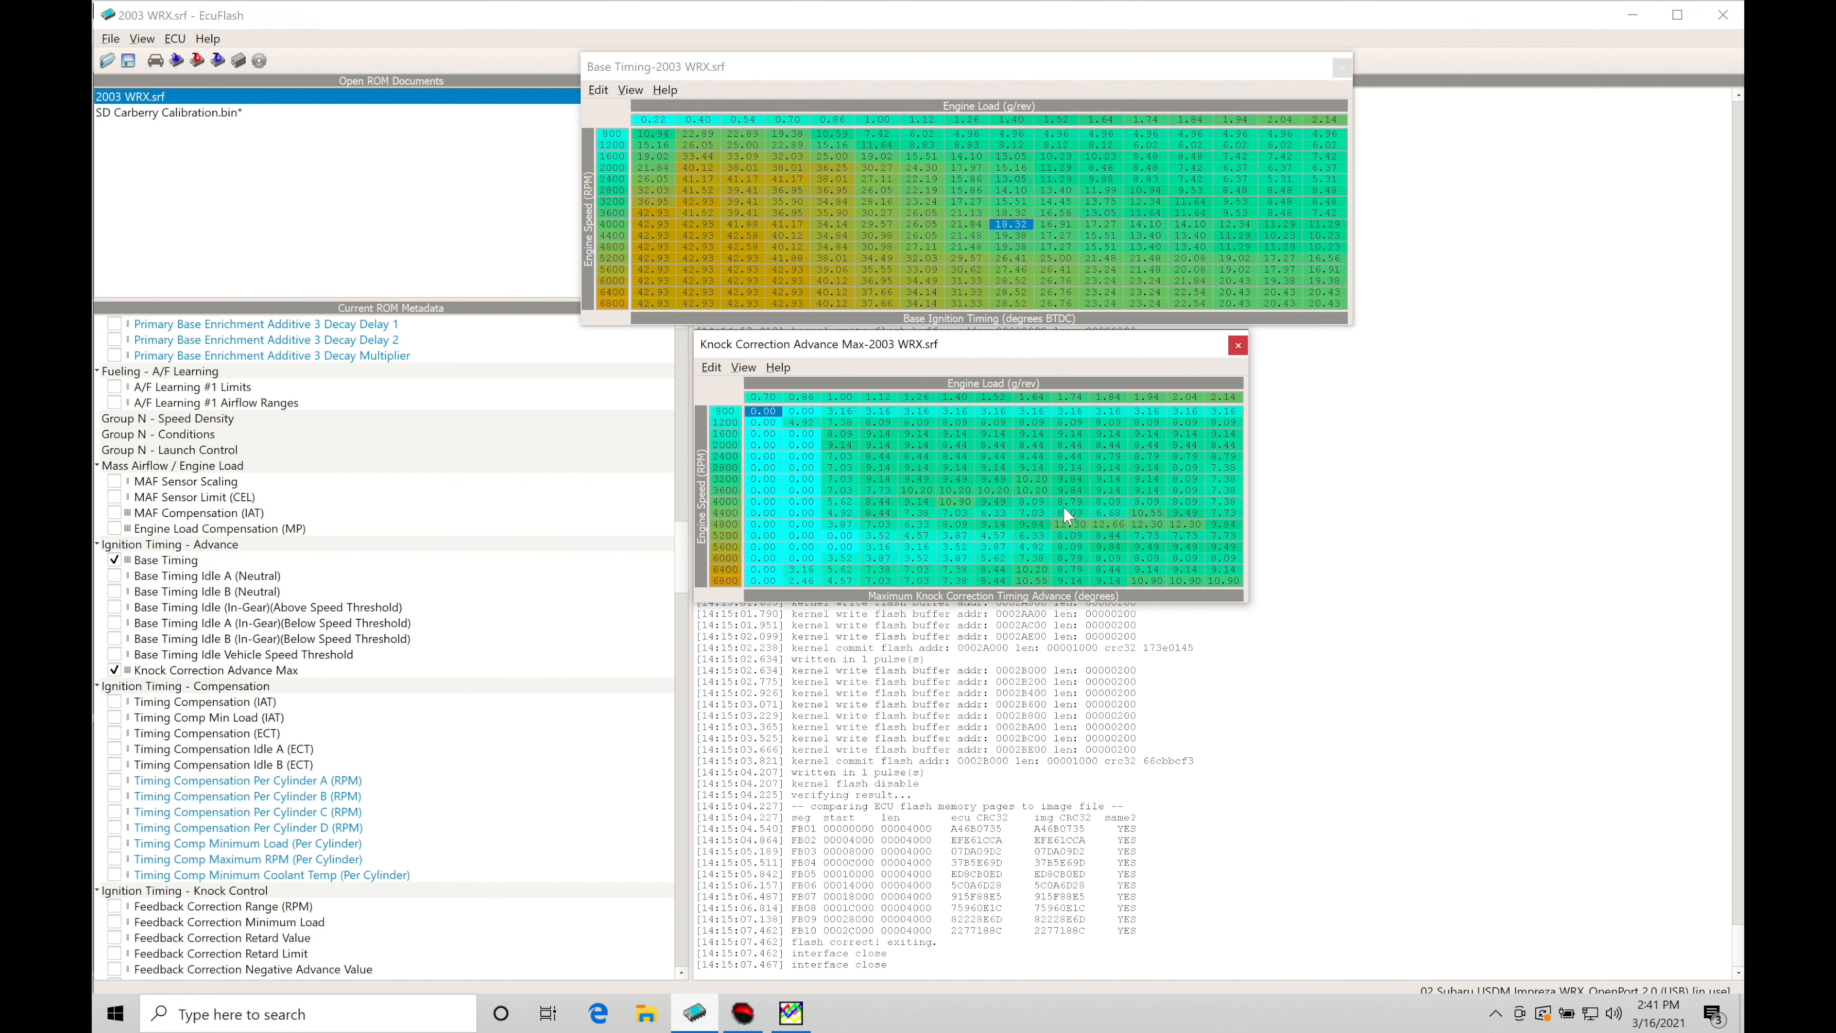
{"action": "mouse_move", "coordinate": [1034, 412]}
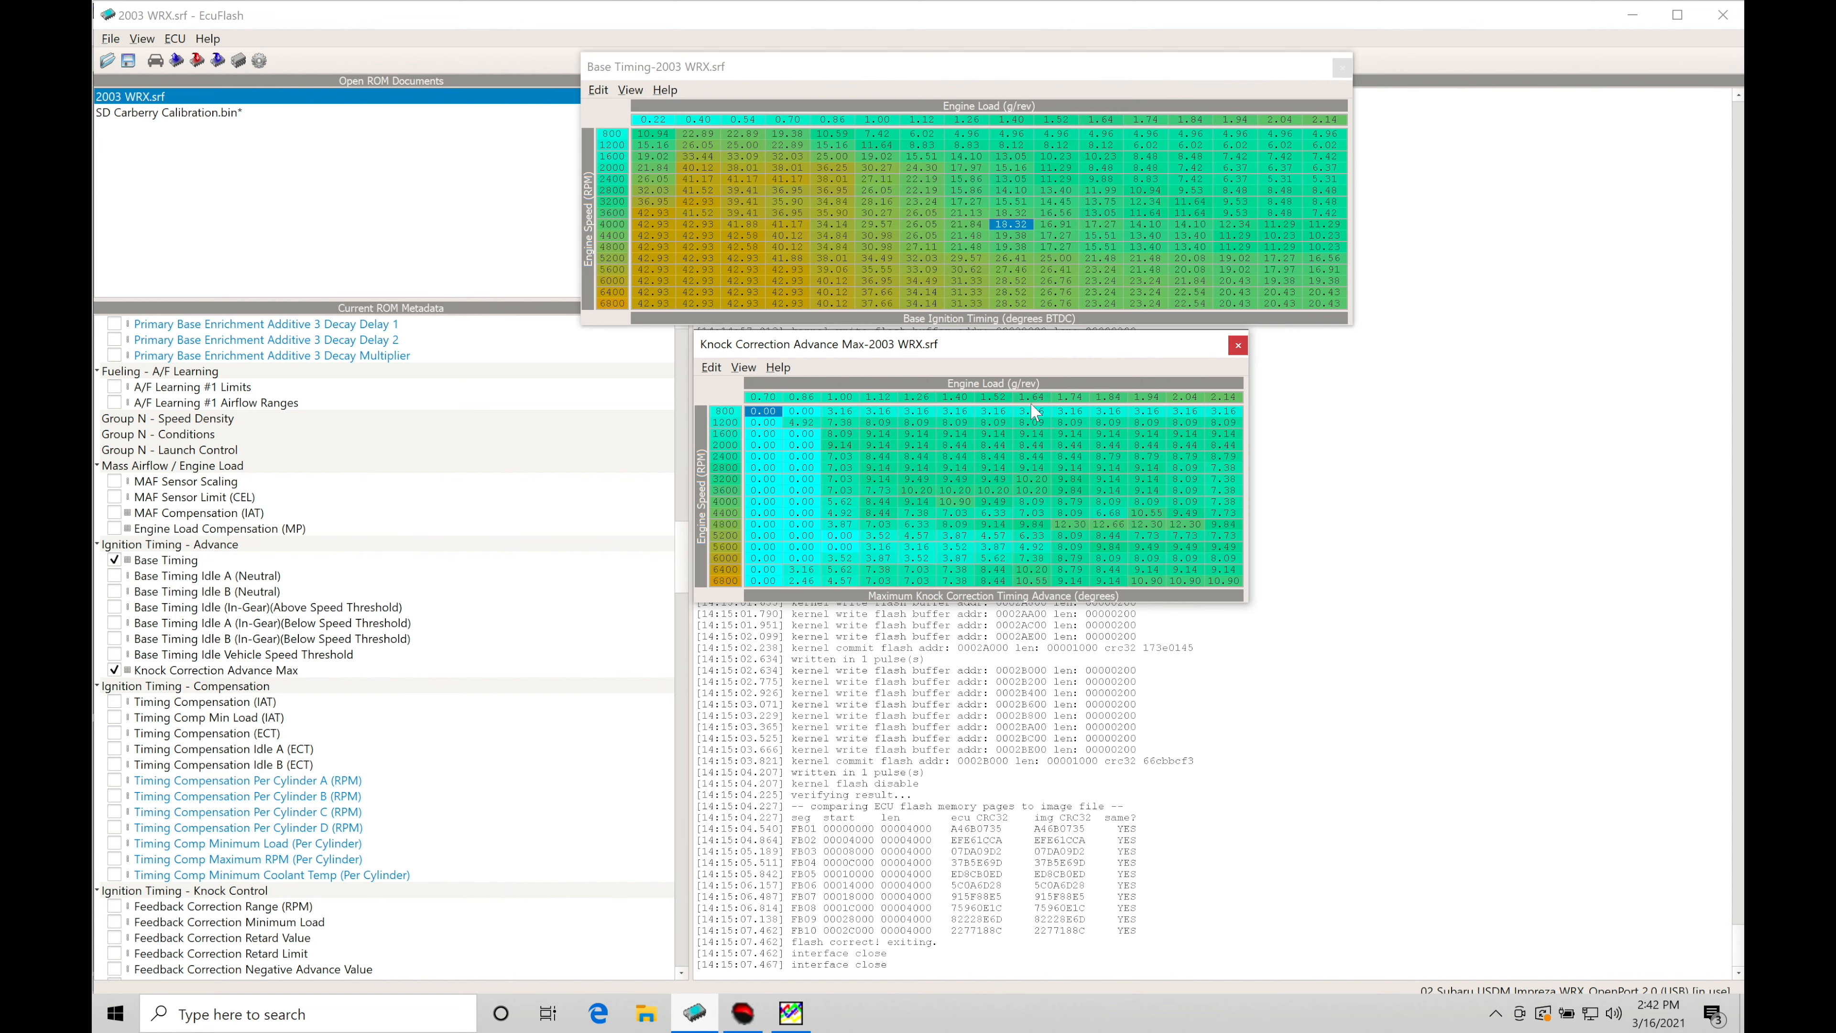
{"action": "mouse_move", "coordinate": [1064, 214]}
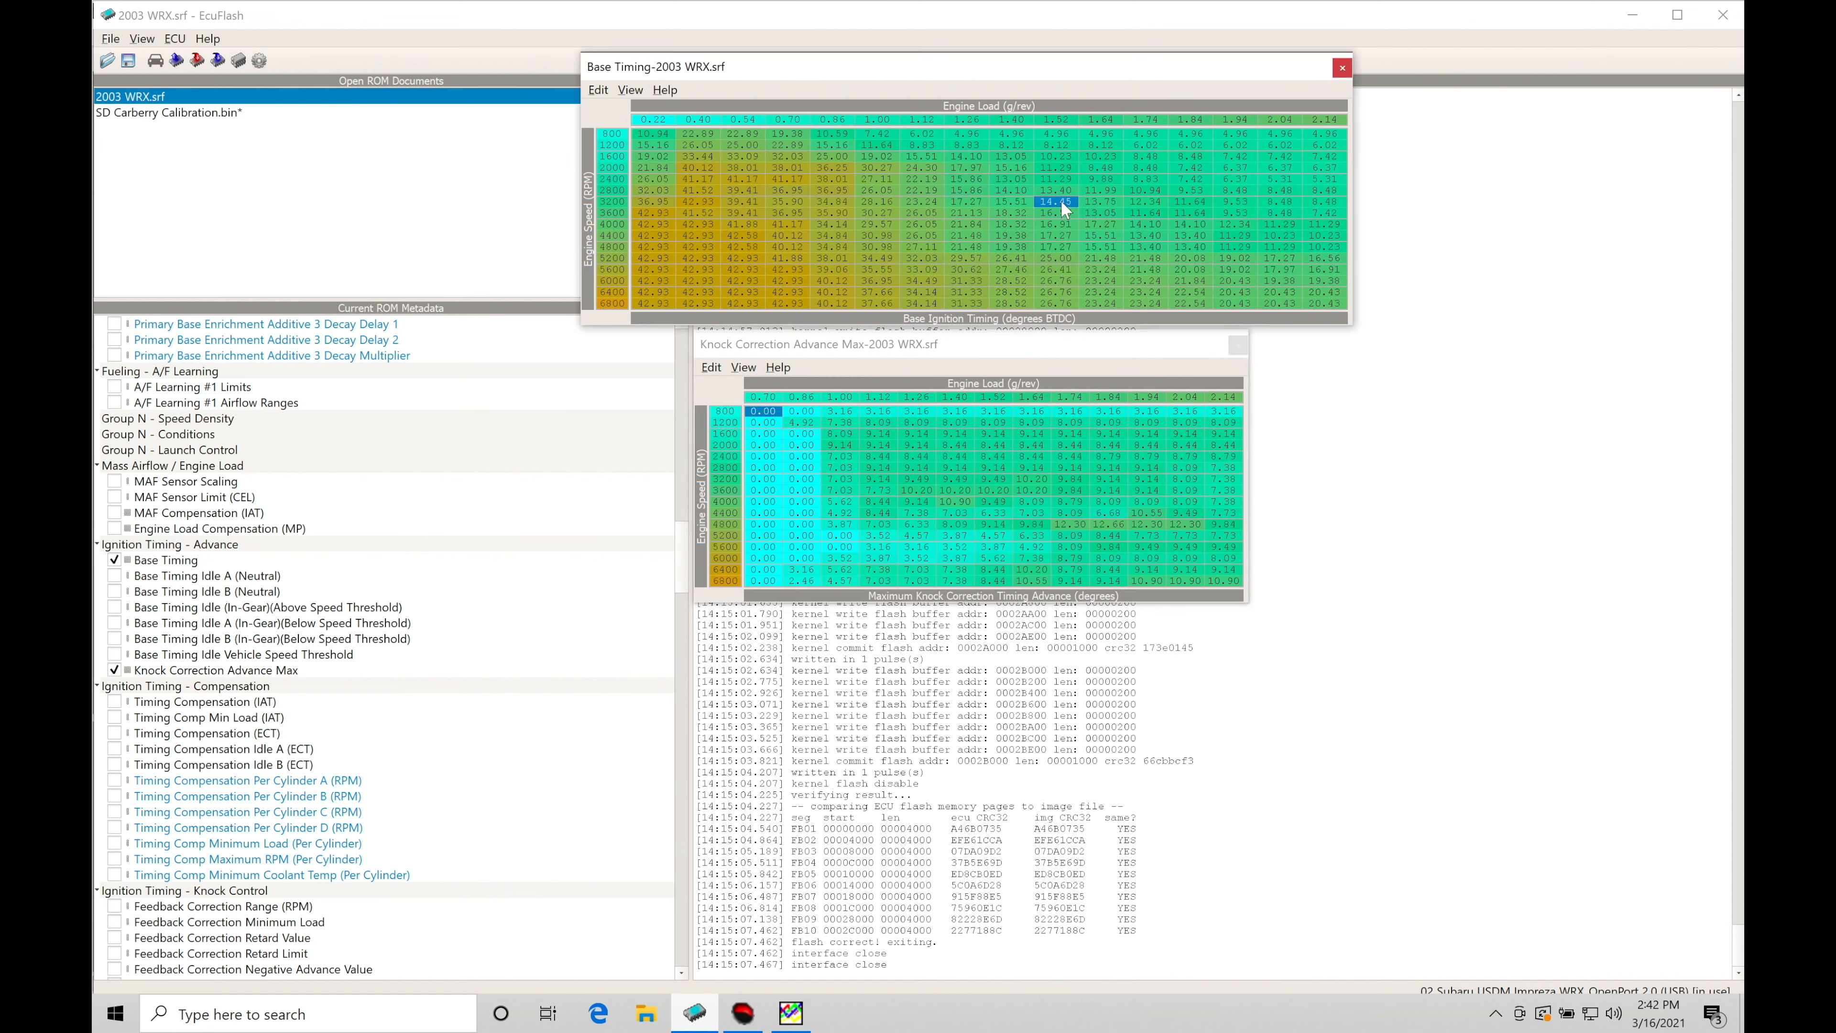
{"action": "mouse_move", "coordinate": [1031, 487]}
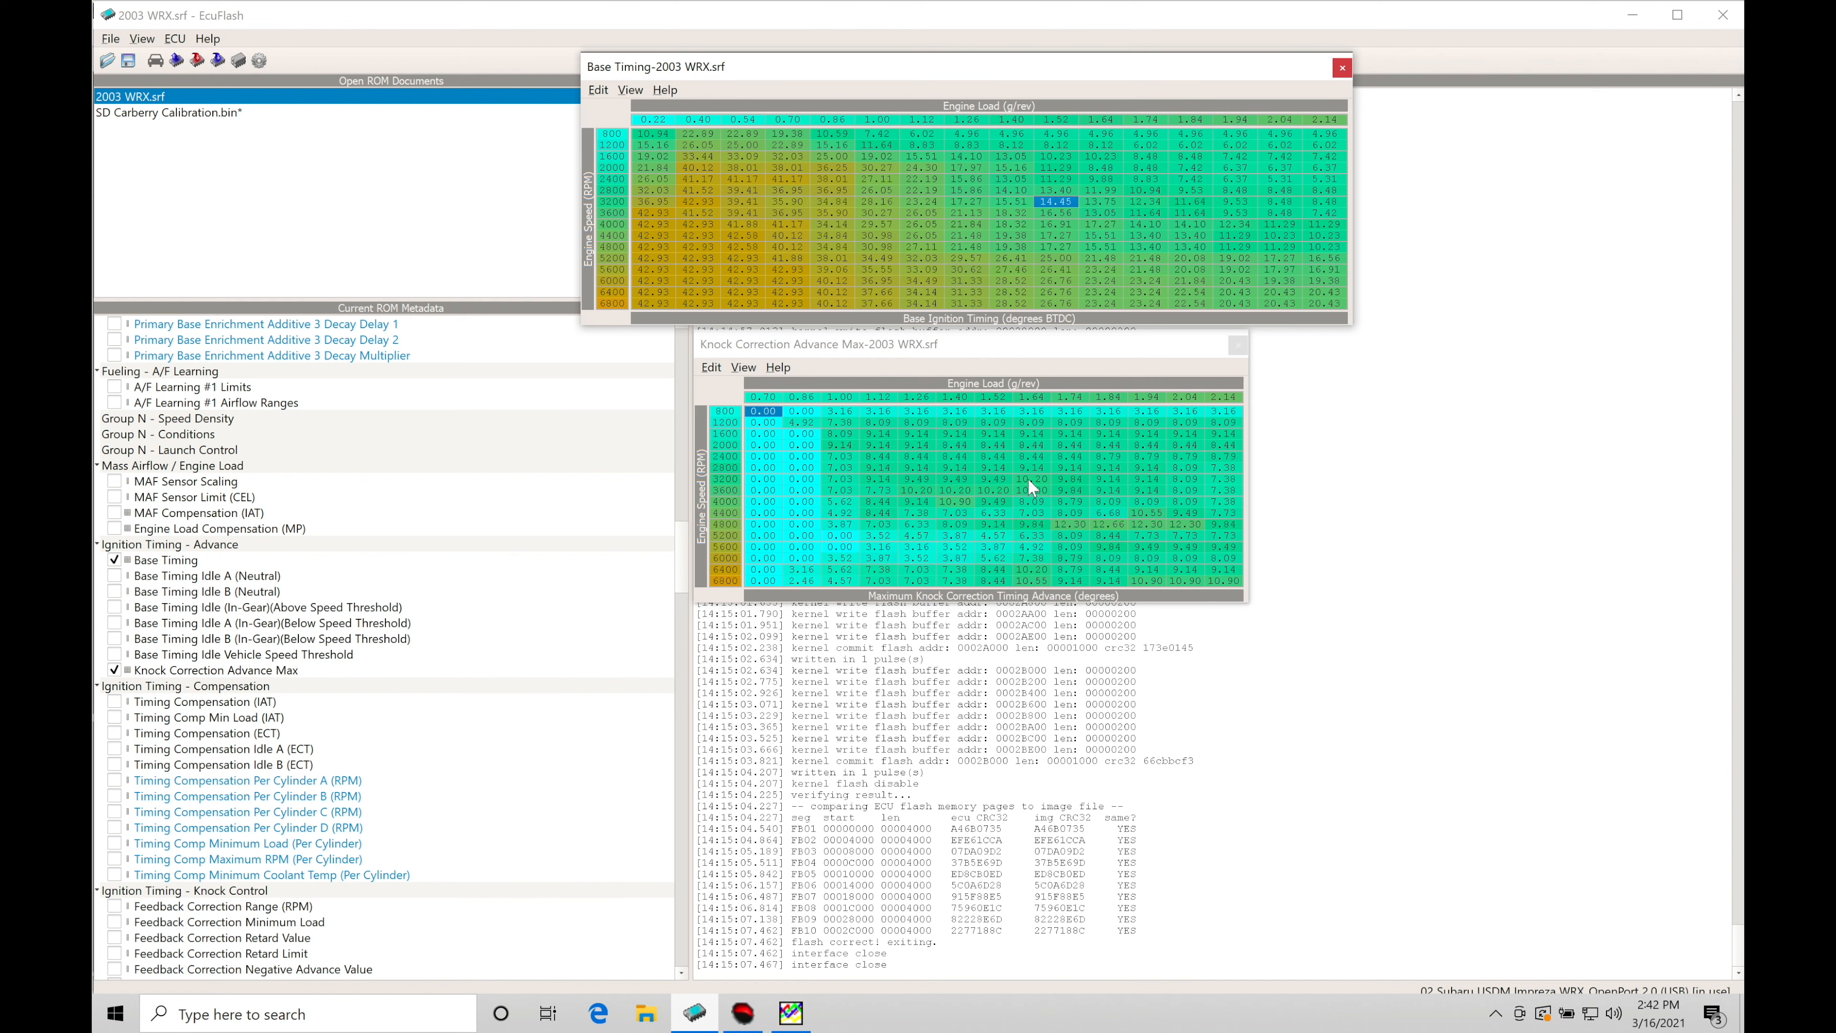
{"action": "mouse_move", "coordinate": [1075, 222]}
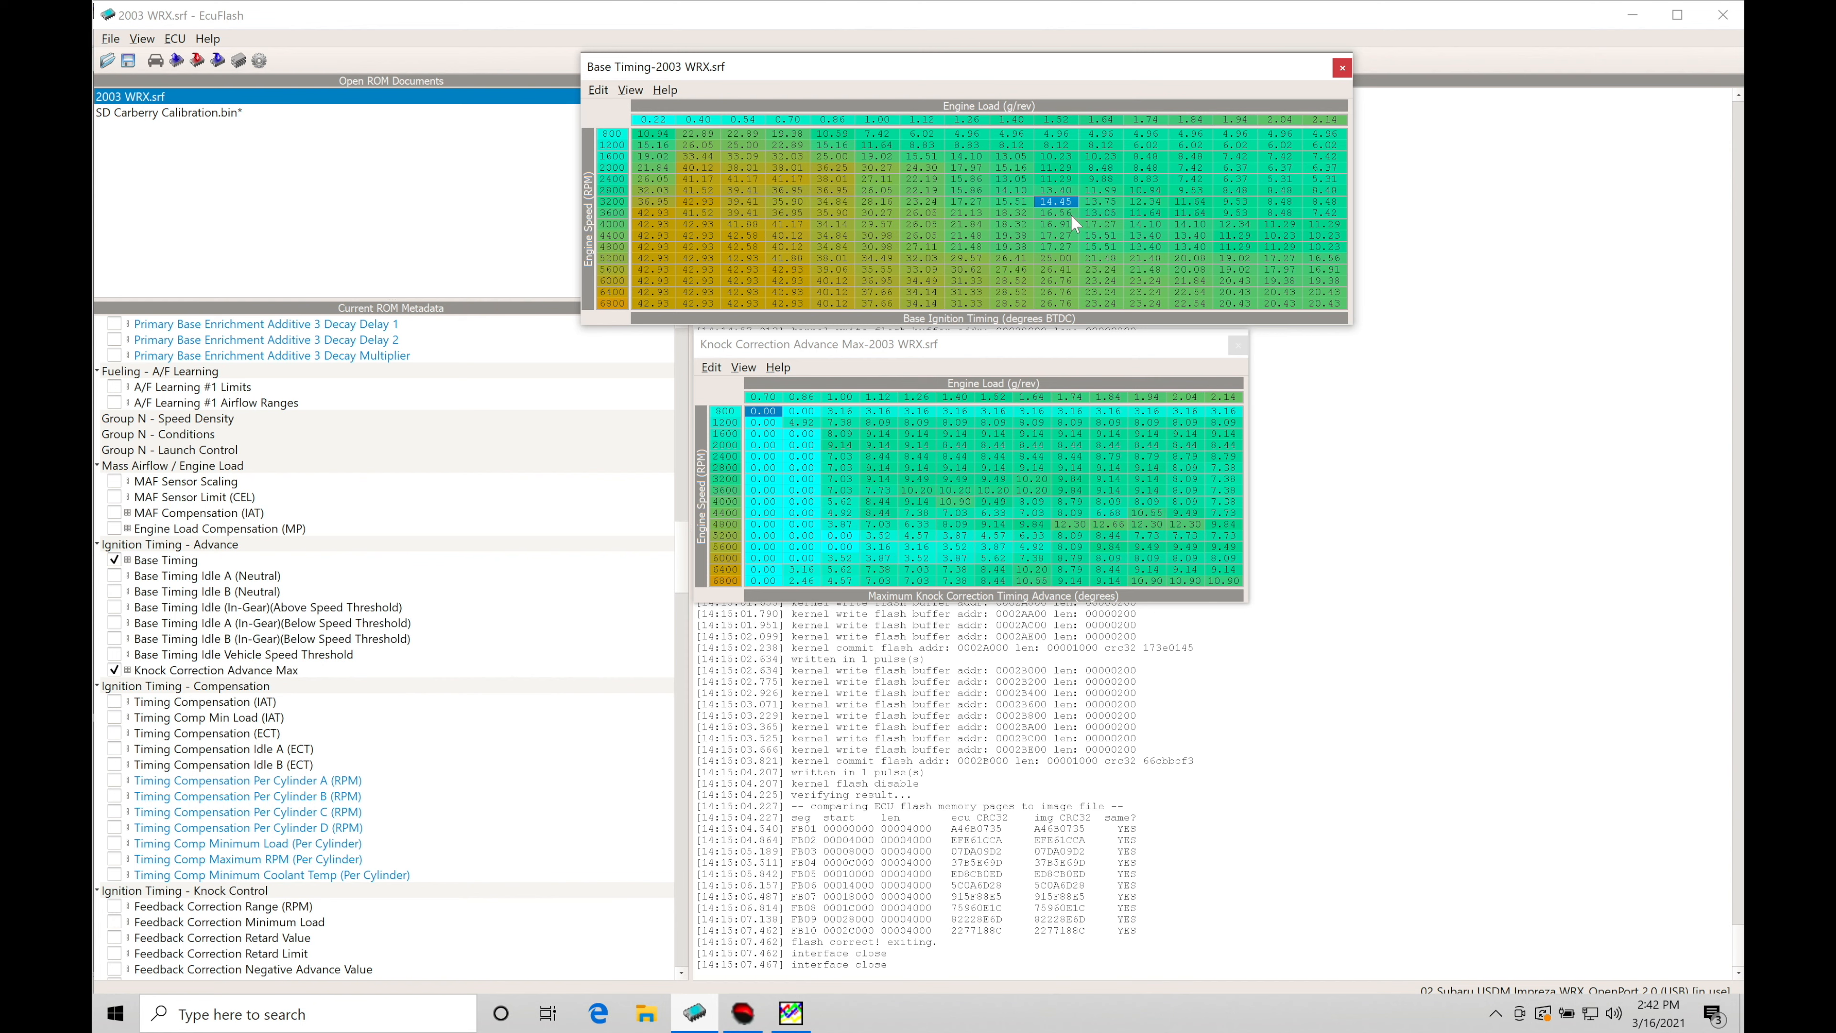
{"action": "mouse_move", "coordinate": [1030, 490]}
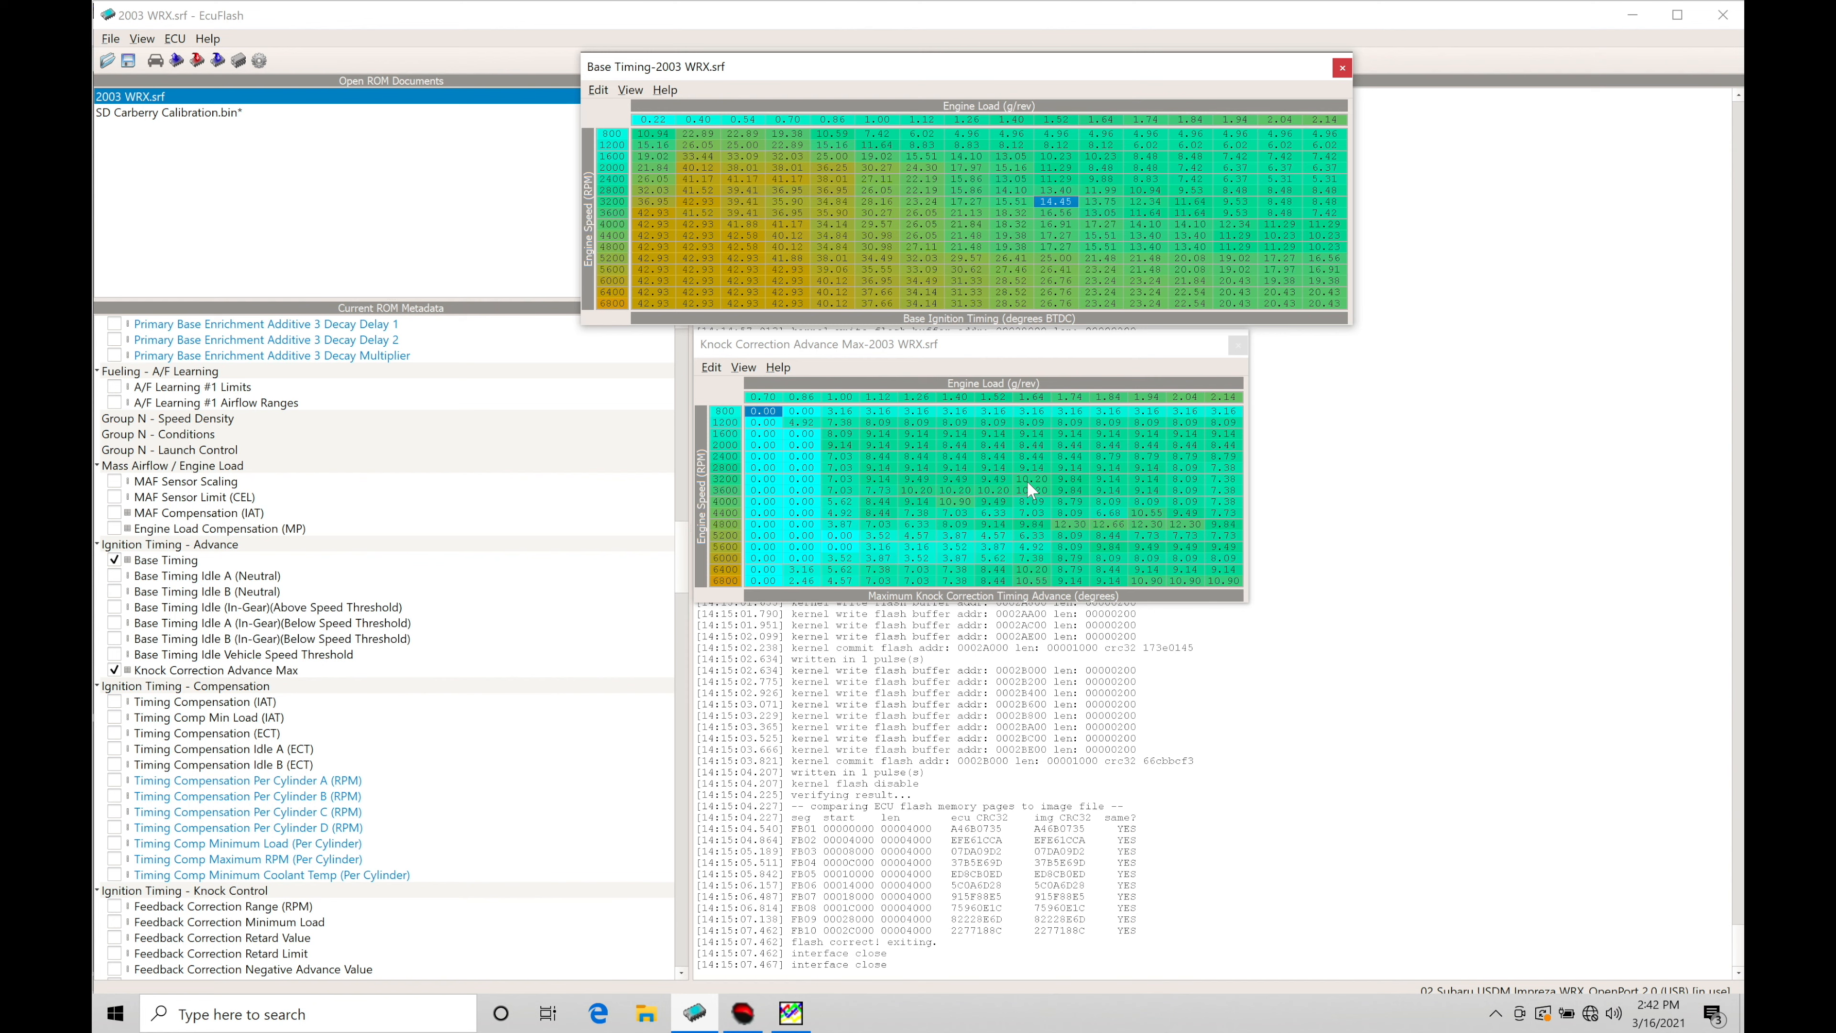
{"action": "mouse_move", "coordinate": [1100, 173]}
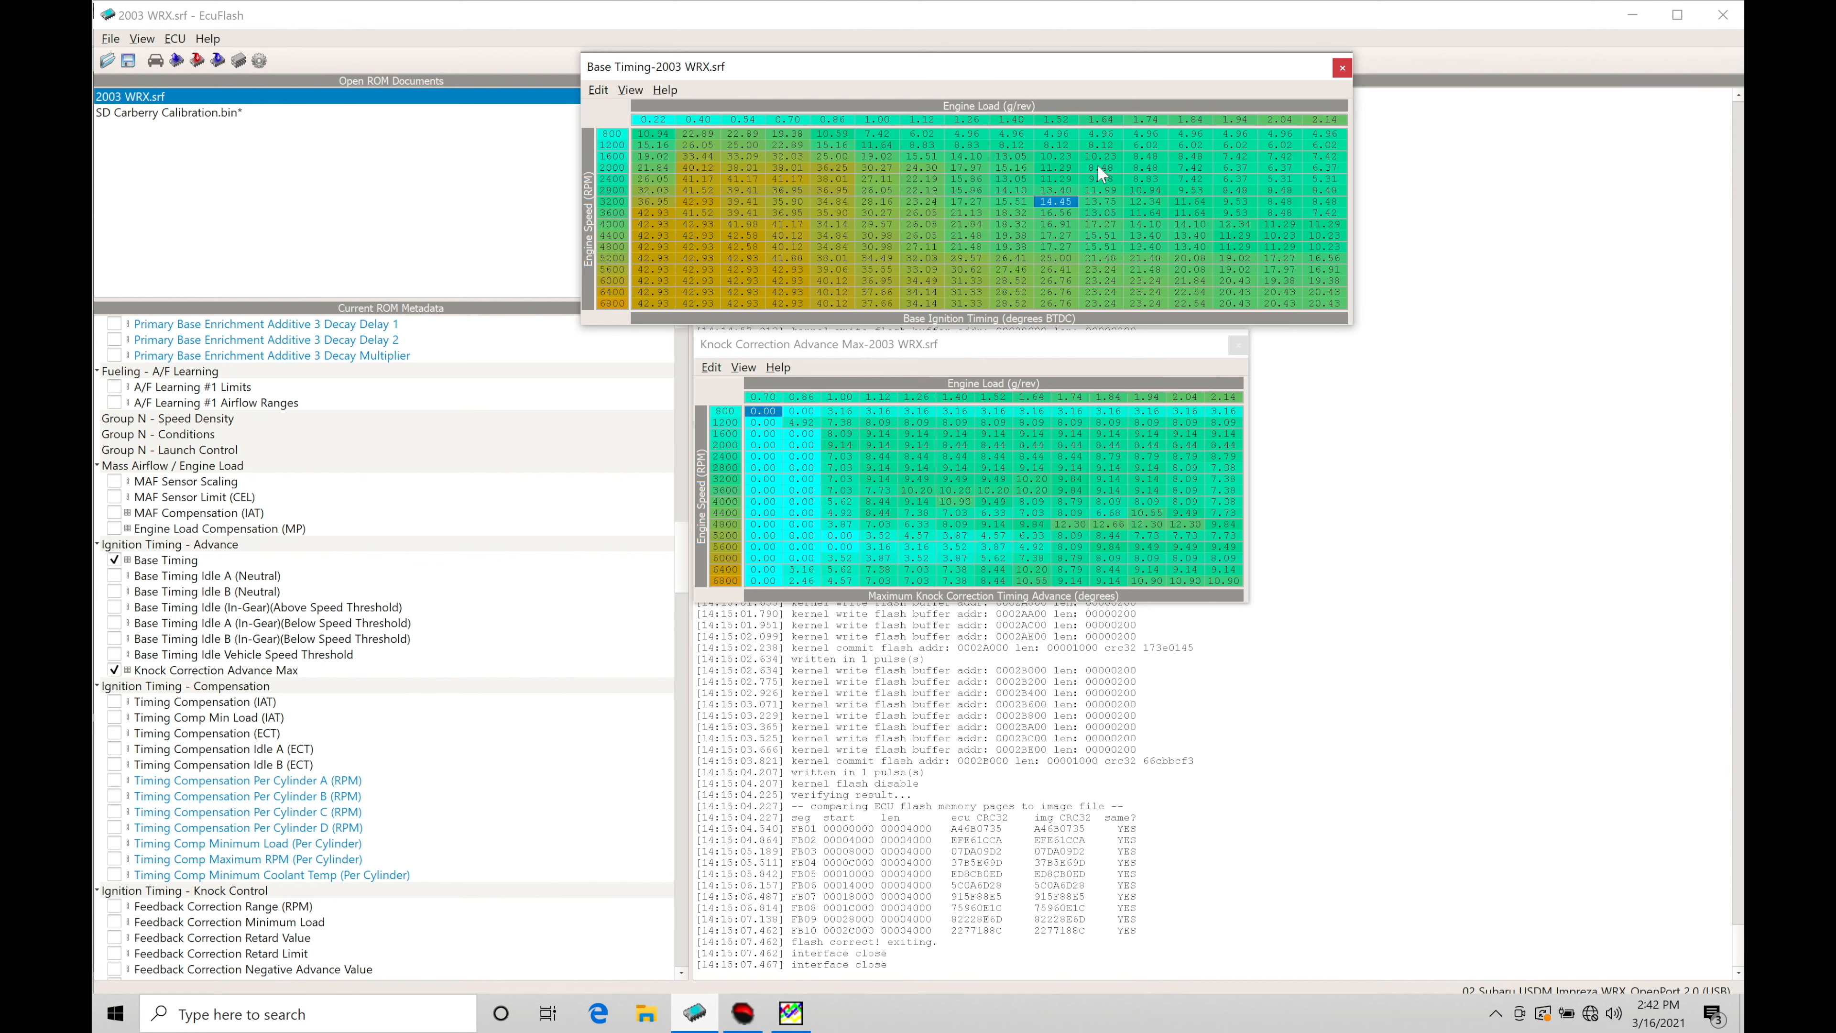